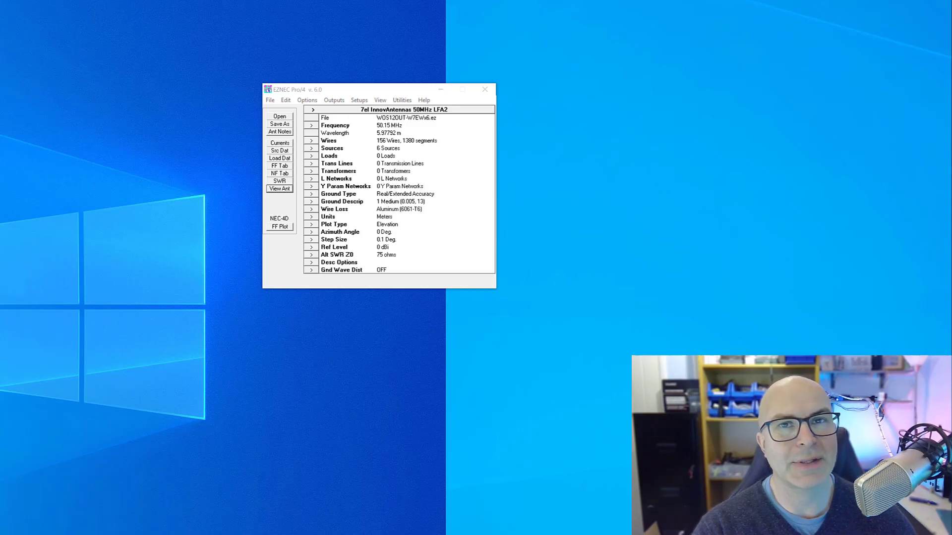
pyautogui.moveTo(364, 462)
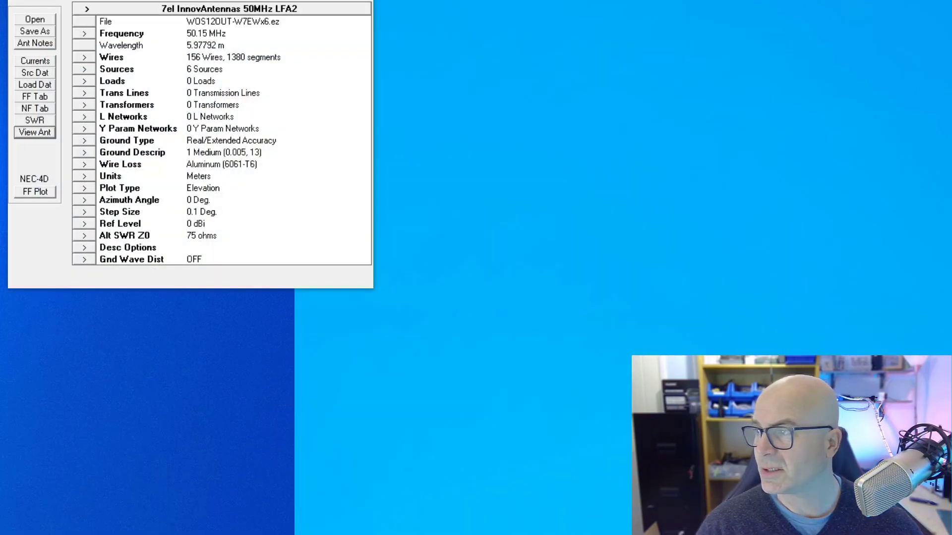
# Step: Open the 3D view of the six-stack array and turn off image centring
pyautogui.click(35, 132)
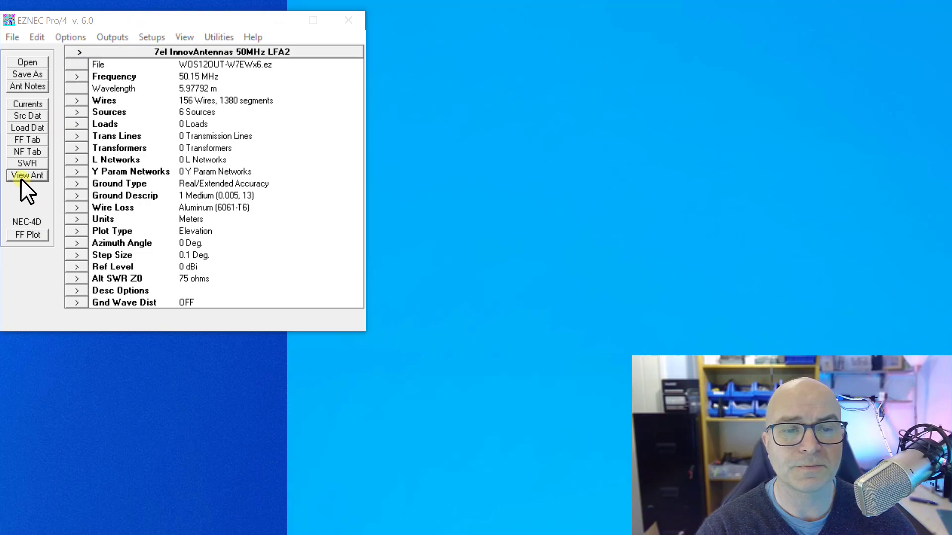
pyautogui.click(27, 175)
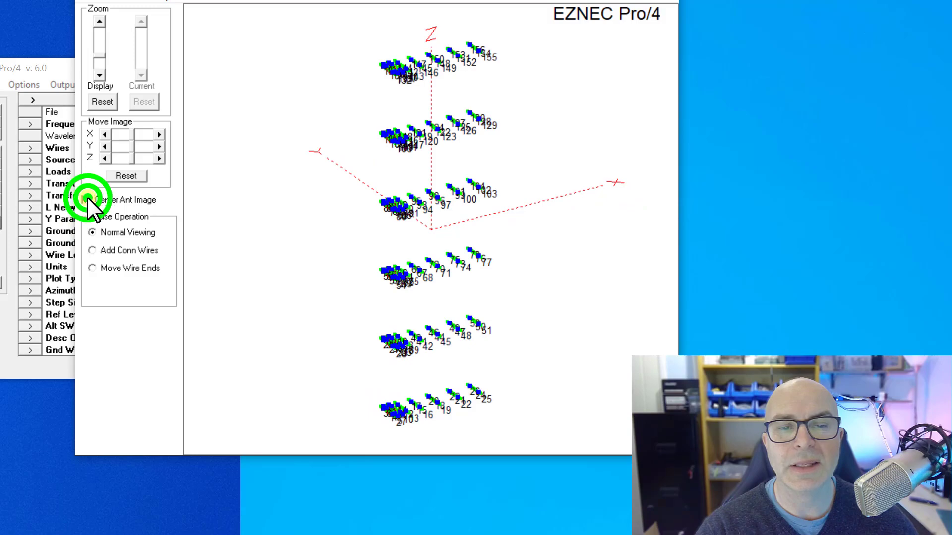
pyautogui.click(86, 199)
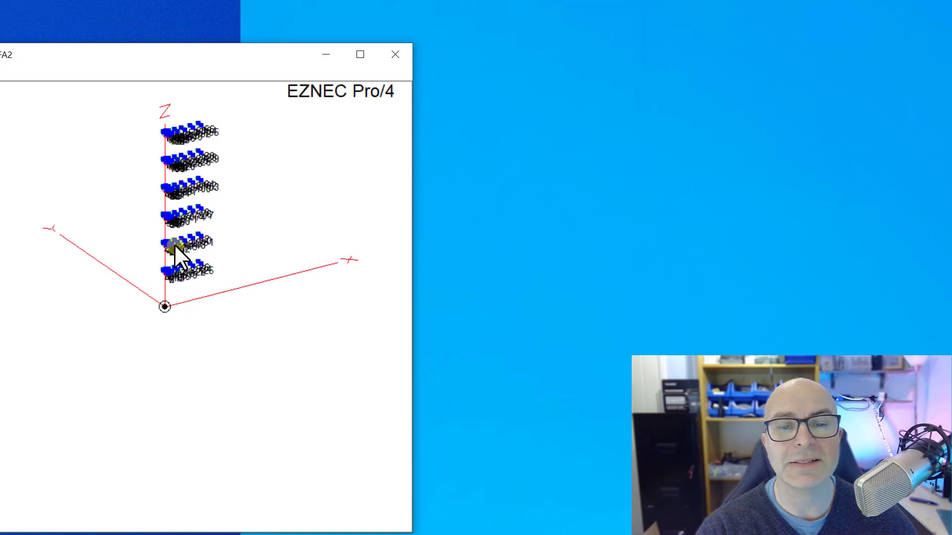
pyautogui.moveTo(124, 70)
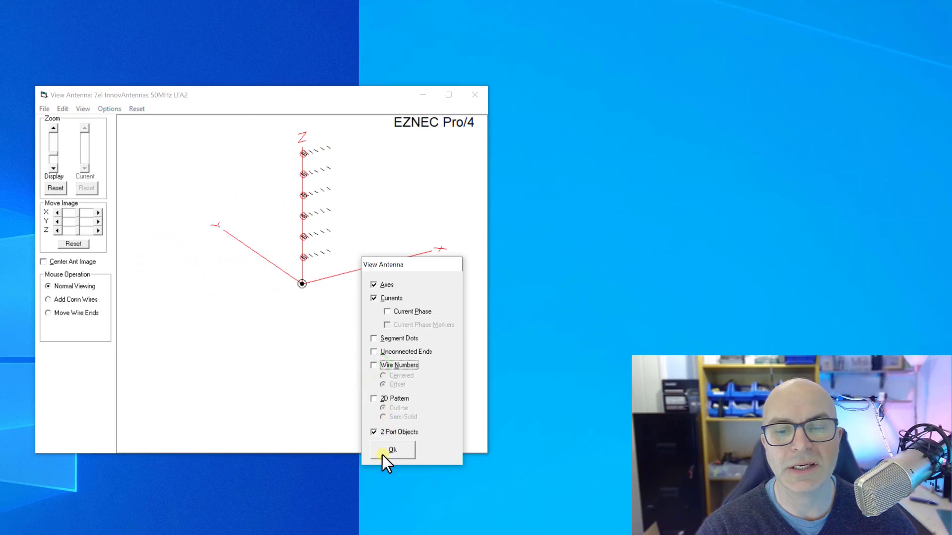
# Step: Confirm the view option changes and switch array image centring back on
pyautogui.click(392, 450)
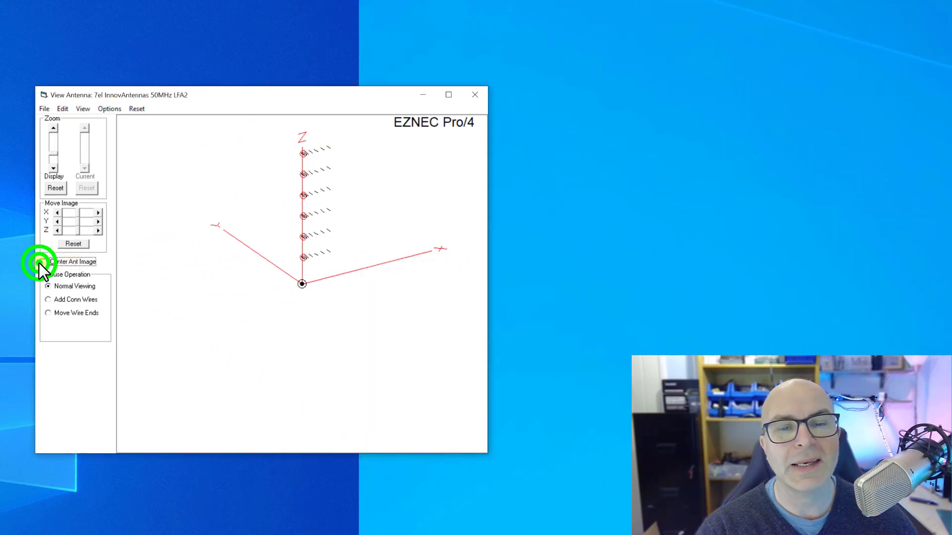
pyautogui.click(43, 261)
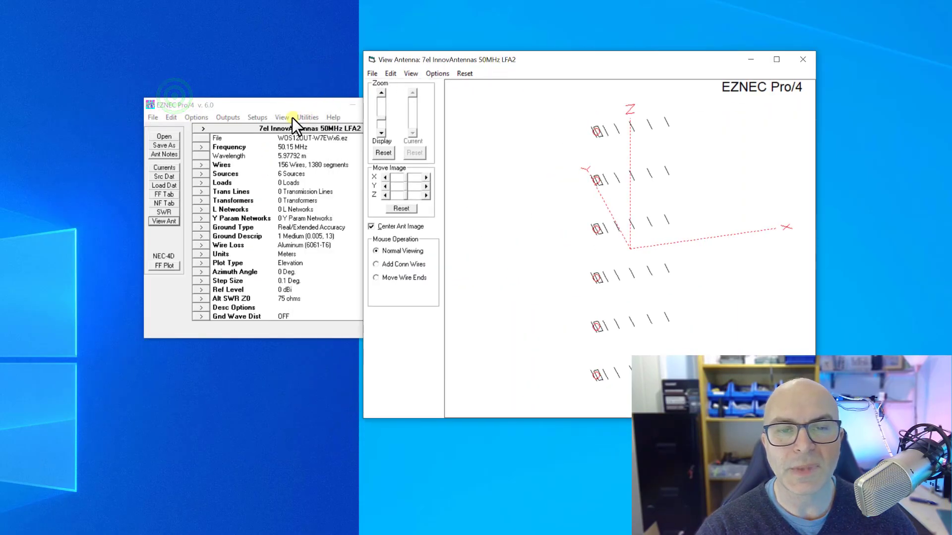
pyautogui.moveTo(273, 108)
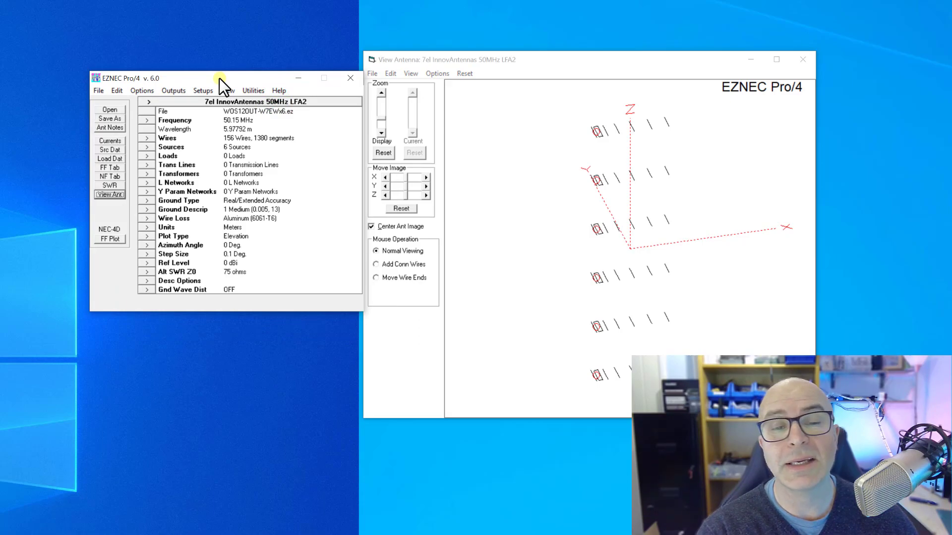
pyautogui.moveTo(200, 116)
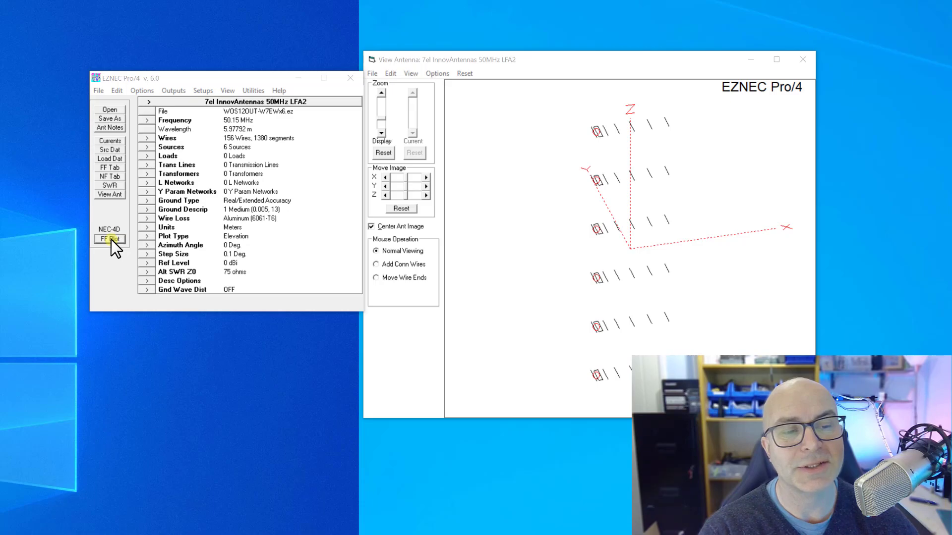
# Step: Run FF Plot for the all-fed array, giving 24.47 dBi at 2.6° elevation
pyautogui.click(109, 239)
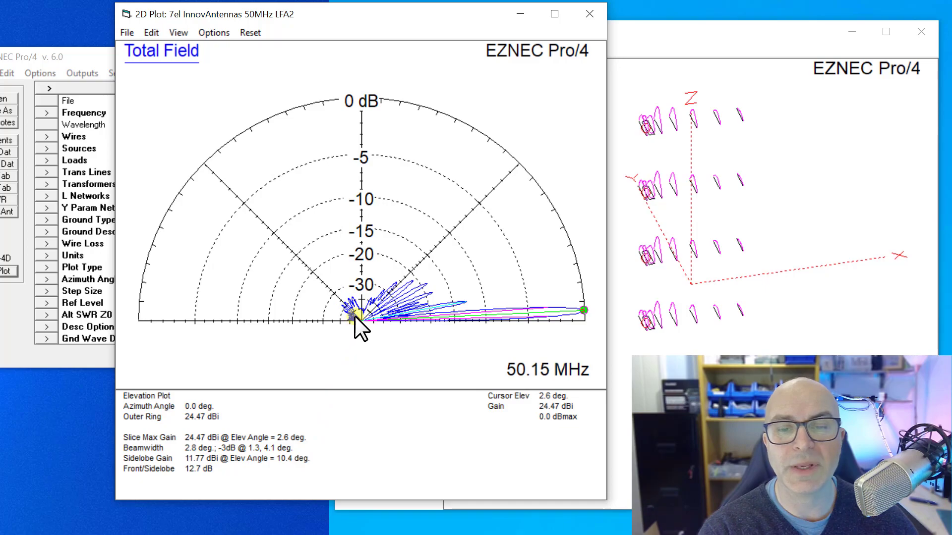
pyautogui.moveTo(364, 313)
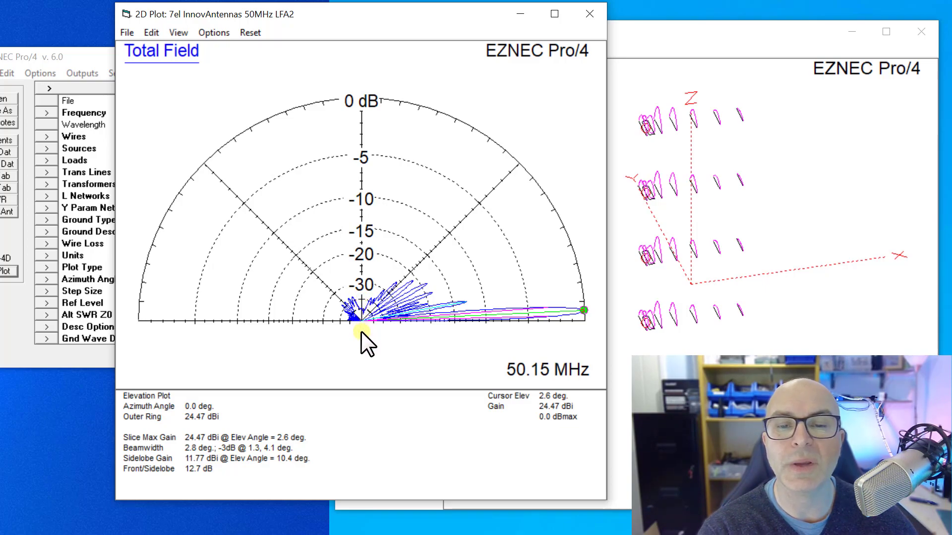
pyautogui.moveTo(565, 331)
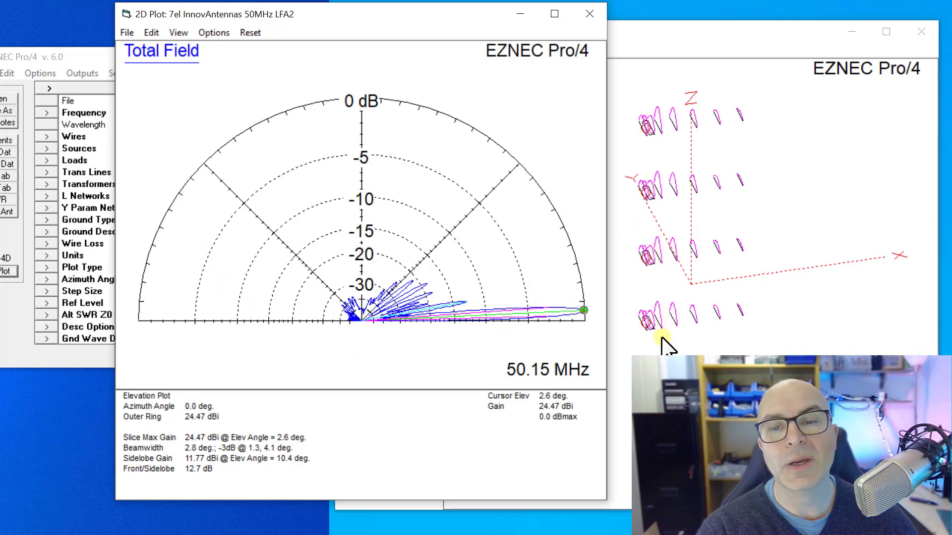
pyautogui.moveTo(610, 339)
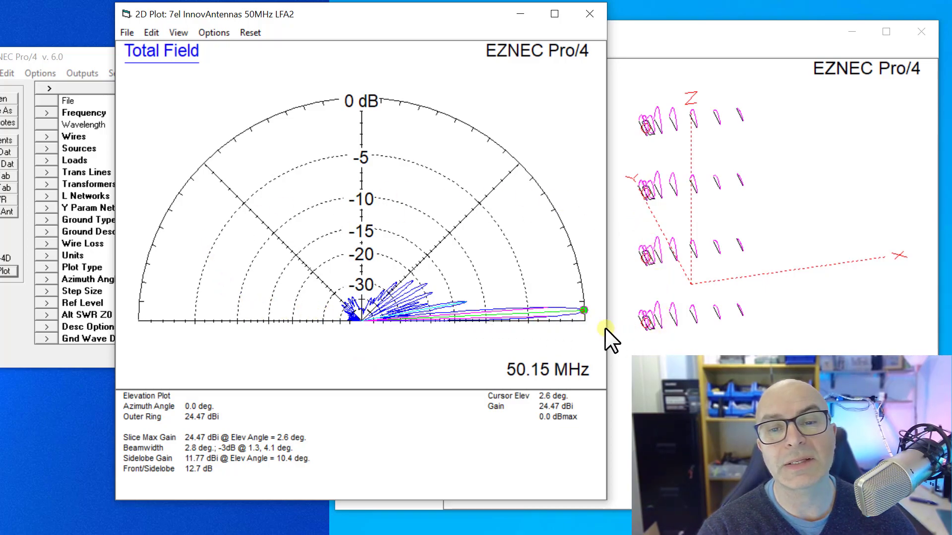
pyautogui.moveTo(392, 338)
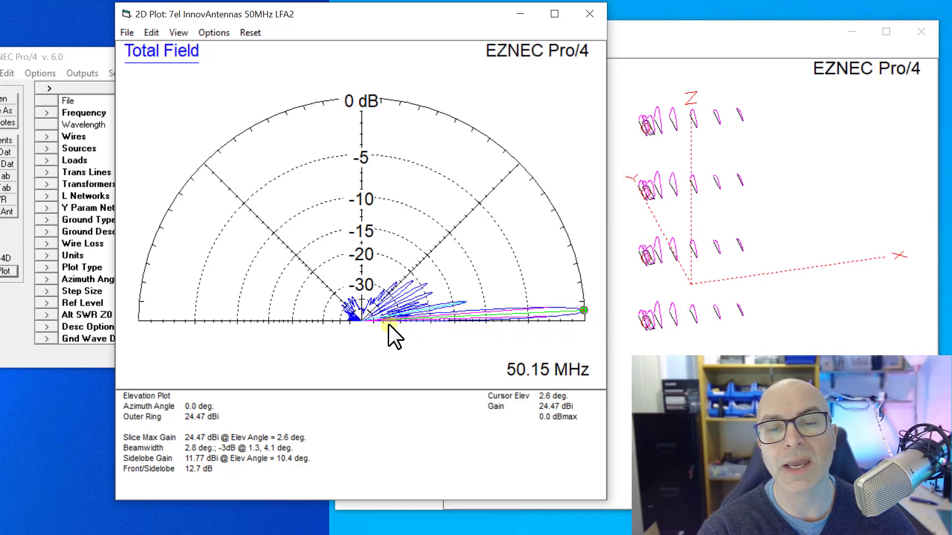
pyautogui.moveTo(489, 319)
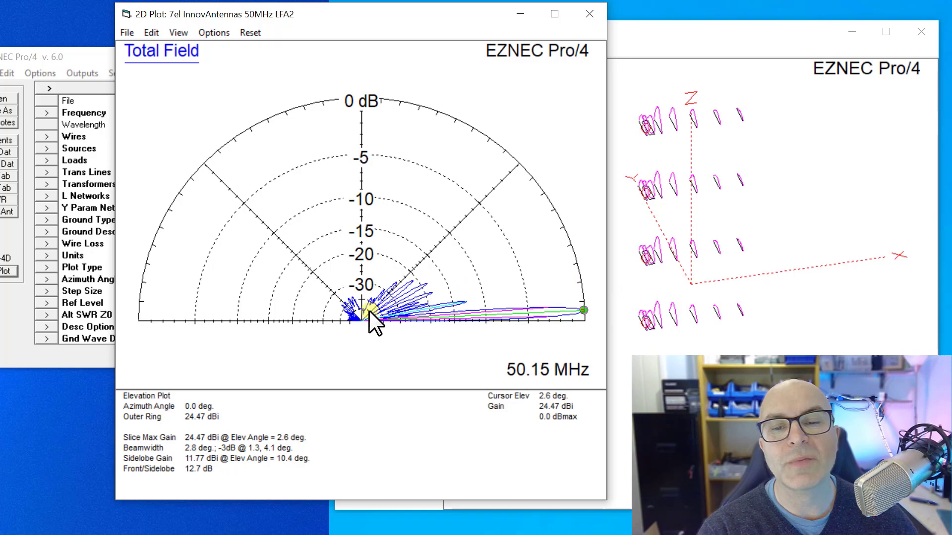
pyautogui.moveTo(392, 340)
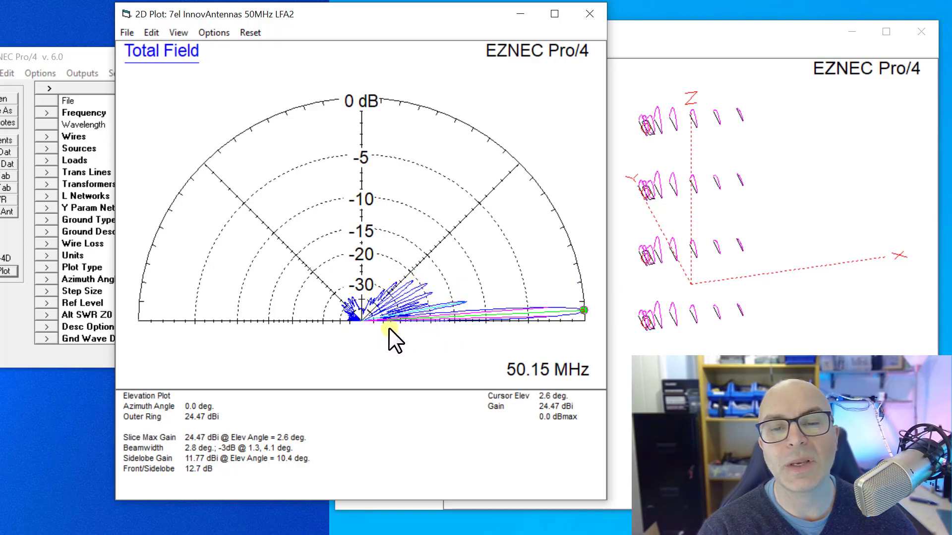
pyautogui.moveTo(462, 355)
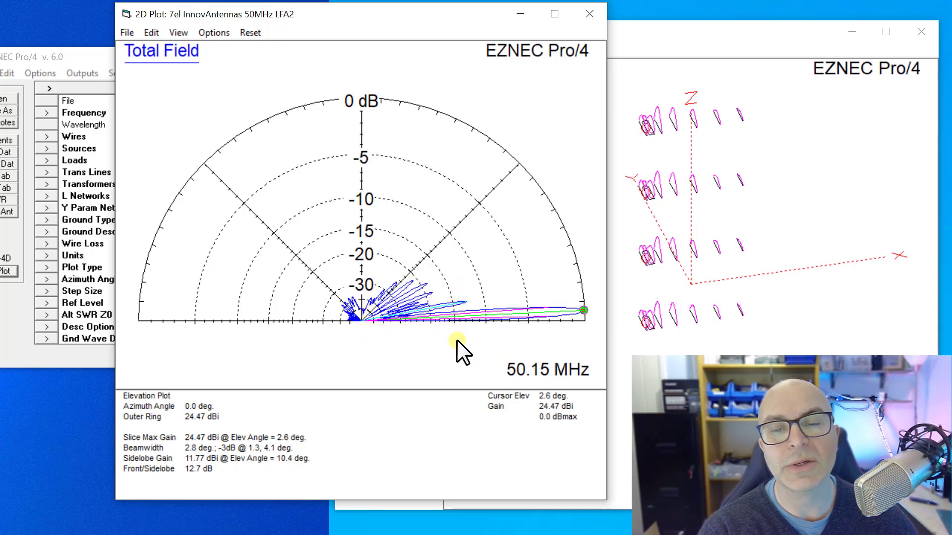
pyautogui.moveTo(361, 316)
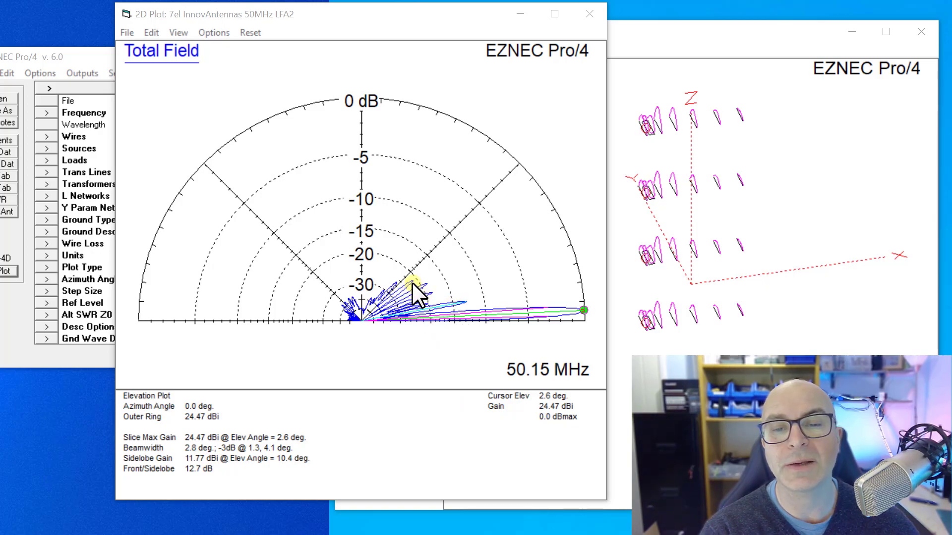
pyautogui.moveTo(435, 307)
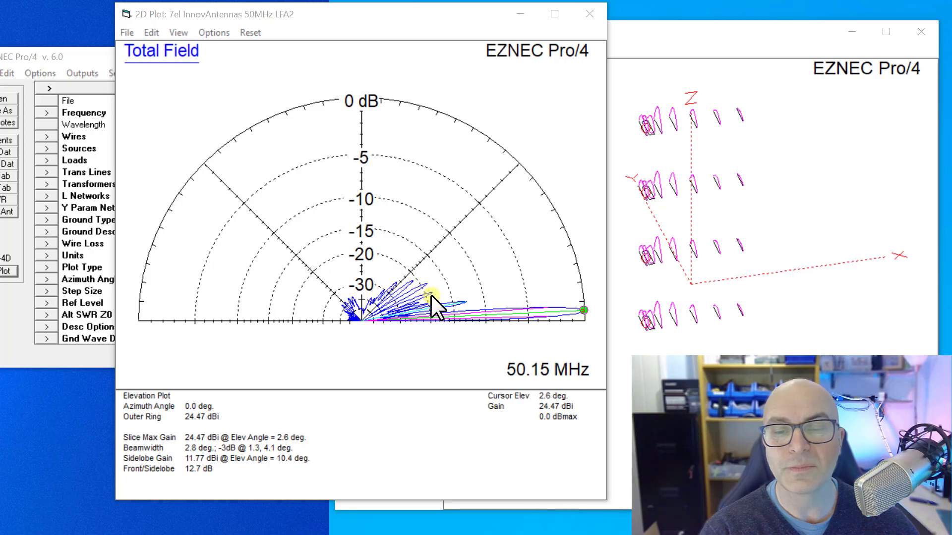
pyautogui.moveTo(413, 304)
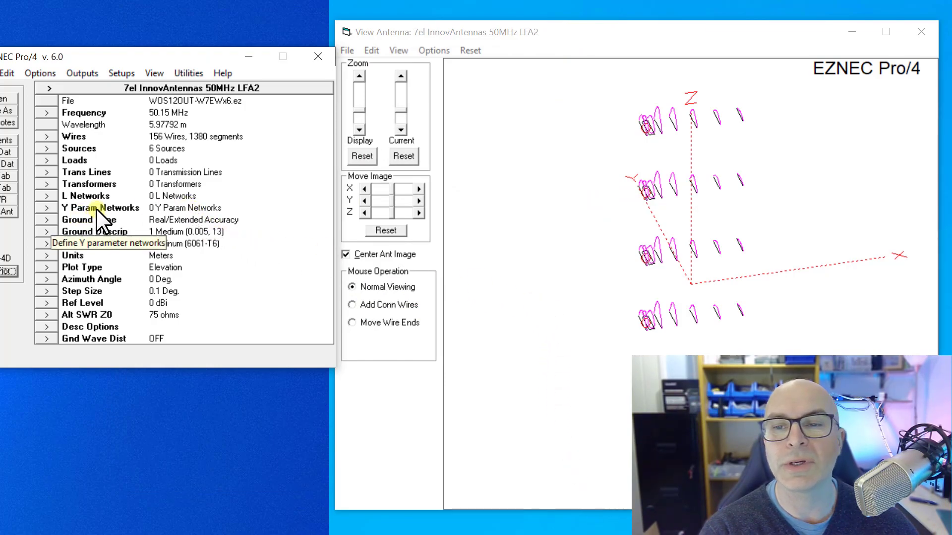
pyautogui.moveTo(139, 151)
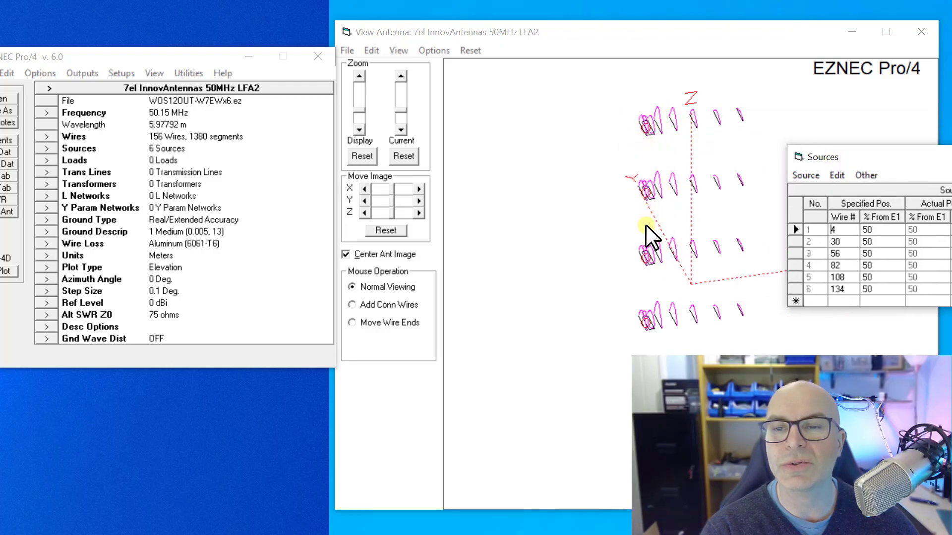
# Step: Bring the antenna picture forward and turn off its current display
pyautogui.click(398, 50)
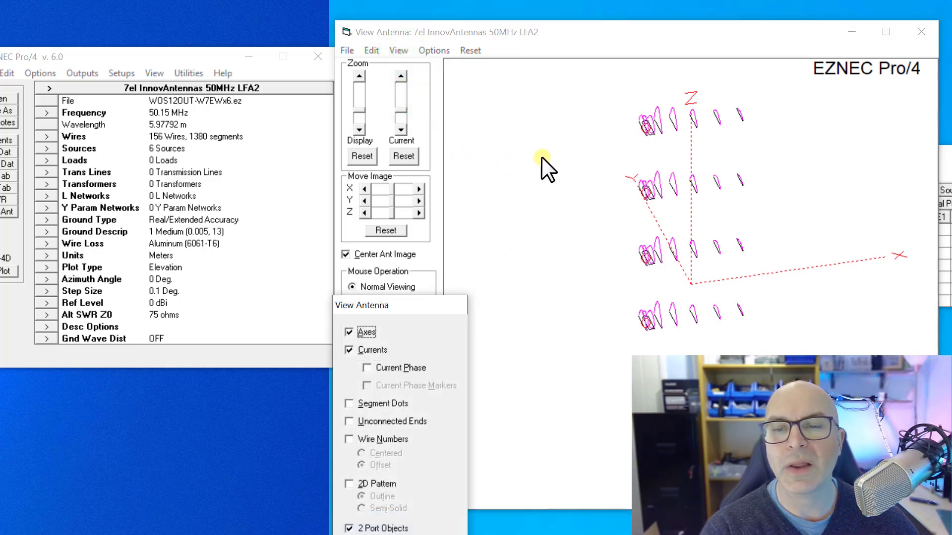
pyautogui.moveTo(680, 124)
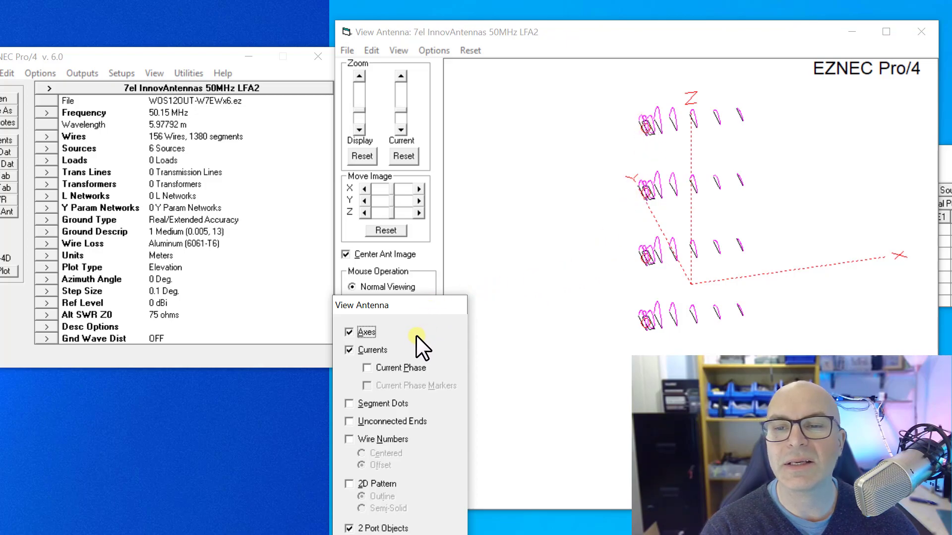
pyautogui.click(350, 349)
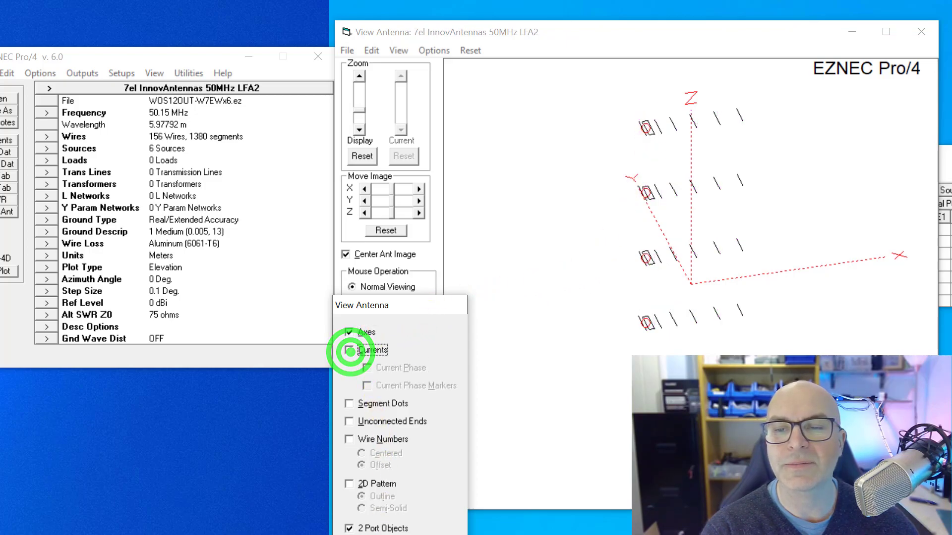
pyautogui.click(355, 350)
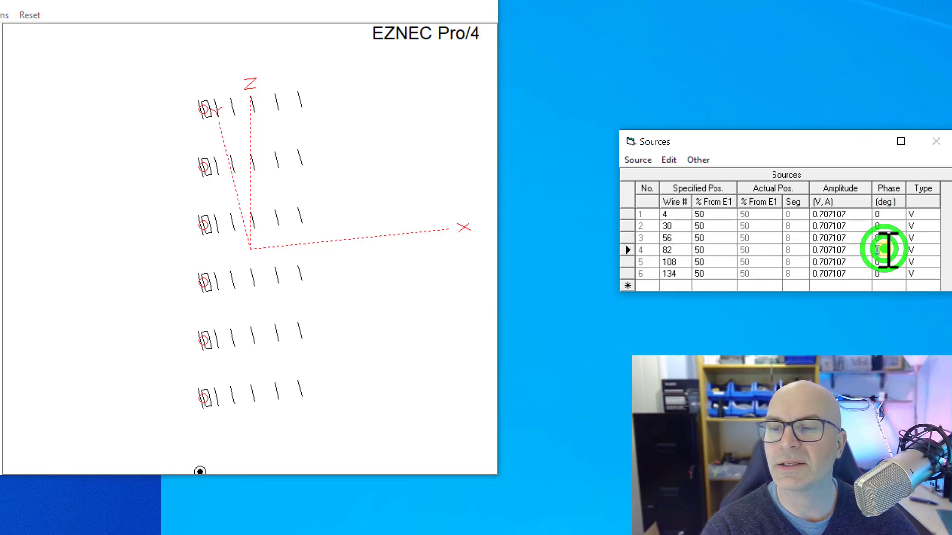
# Step: Enter 180° as the phase of source 4 and commit it
pyautogui.write('180')
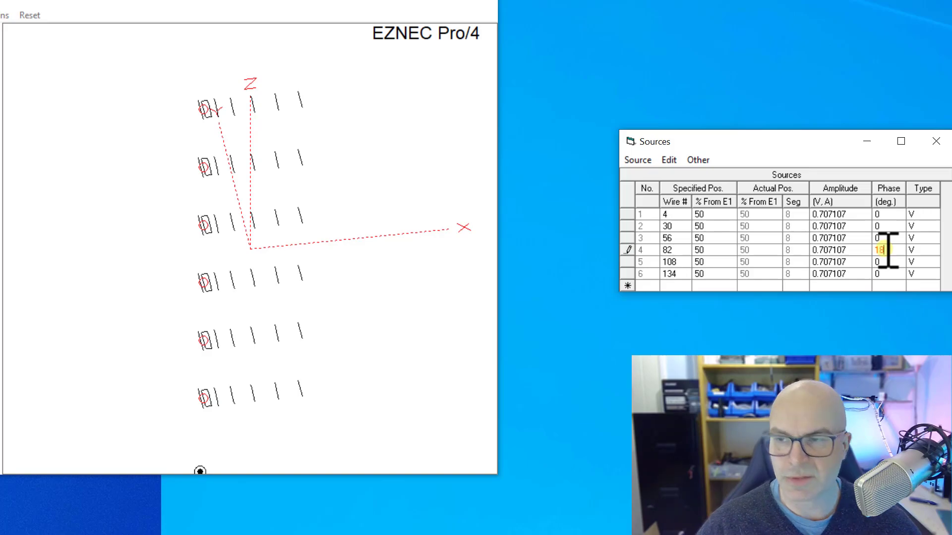
pyautogui.click(890, 262)
pyautogui.write('180')
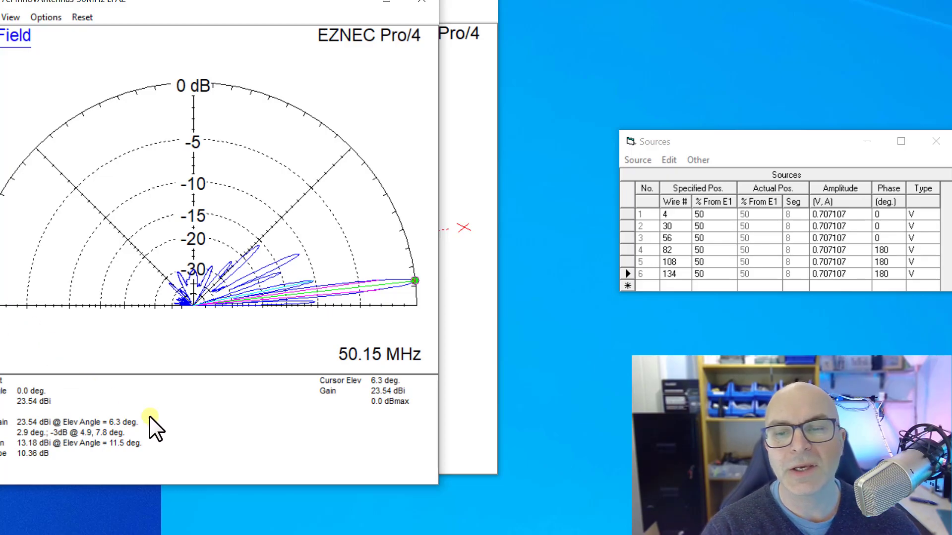
pyautogui.moveTo(392, 403)
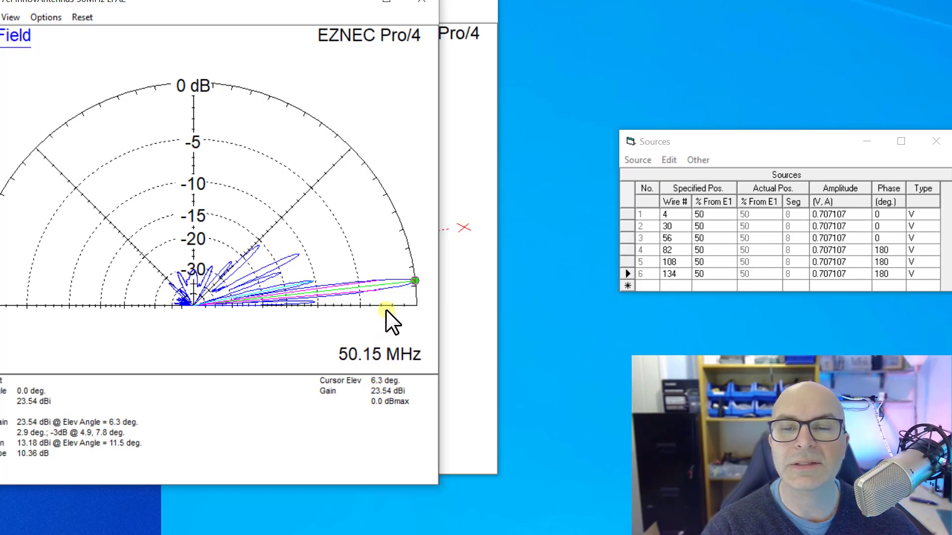
pyautogui.moveTo(404, 313)
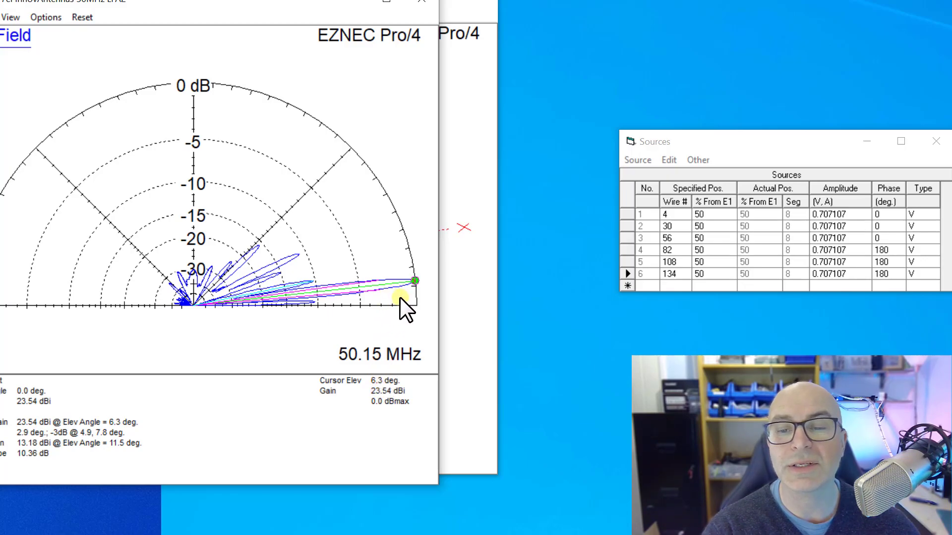
pyautogui.moveTo(406, 292)
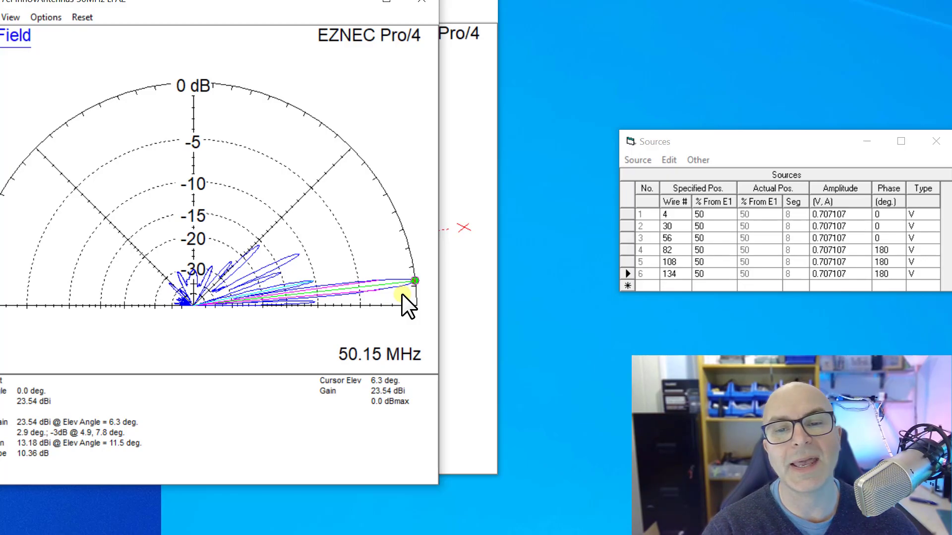
pyautogui.moveTo(402, 403)
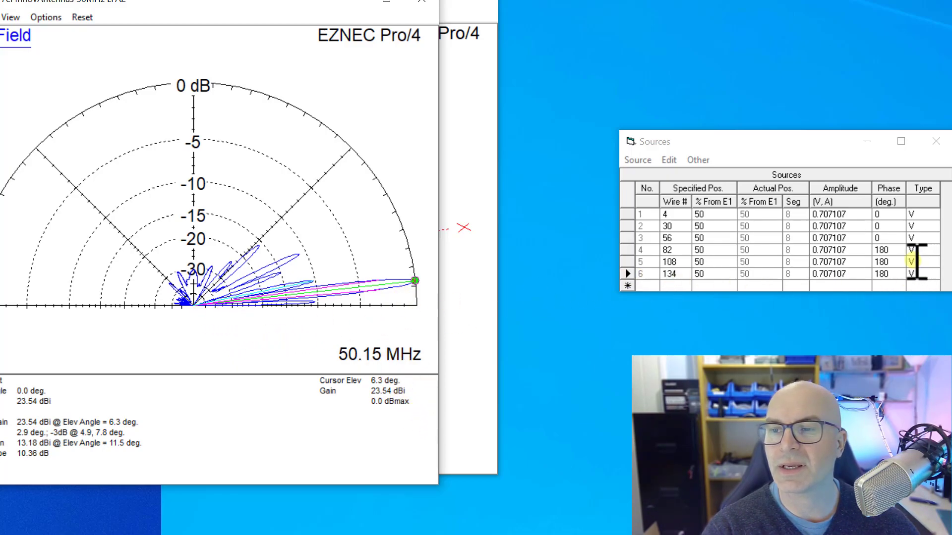
# Step: Reset the upper sources to 0° phase and delete sources 2 to 6
pyautogui.click(887, 249)
pyautogui.write('0')
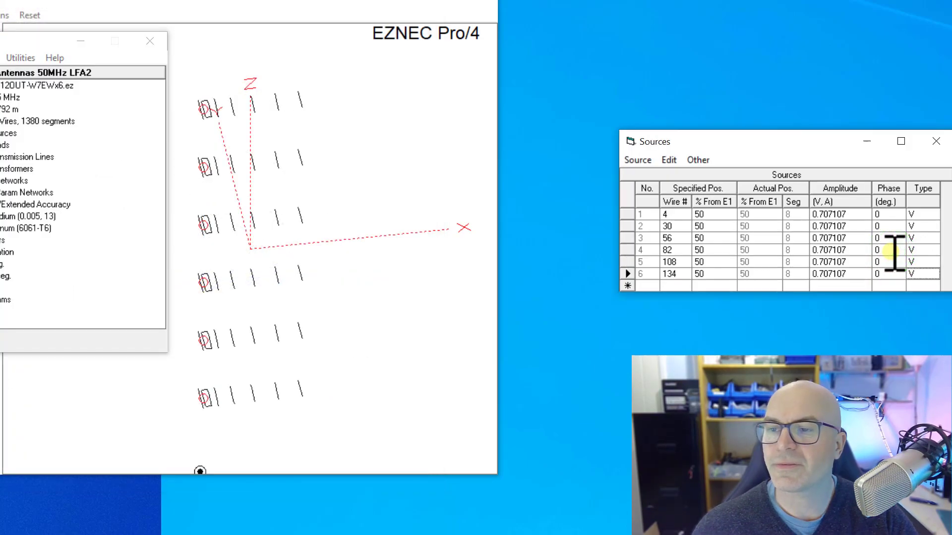
pyautogui.click(637, 160)
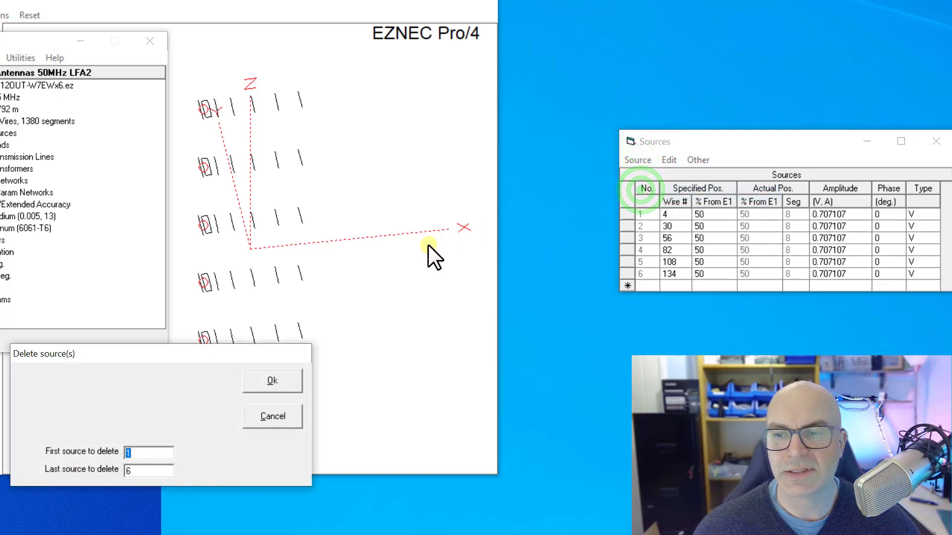
pyautogui.click(272, 381)
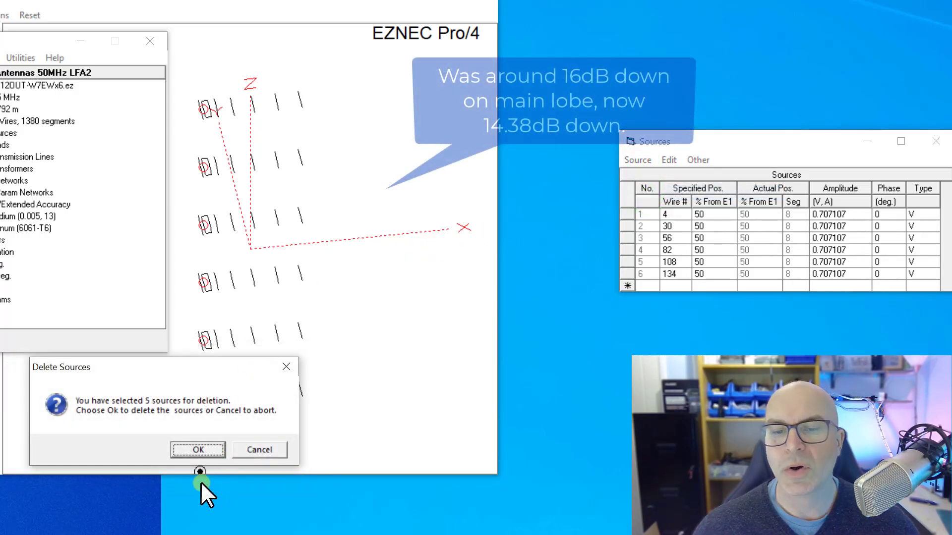
pyautogui.click(198, 450)
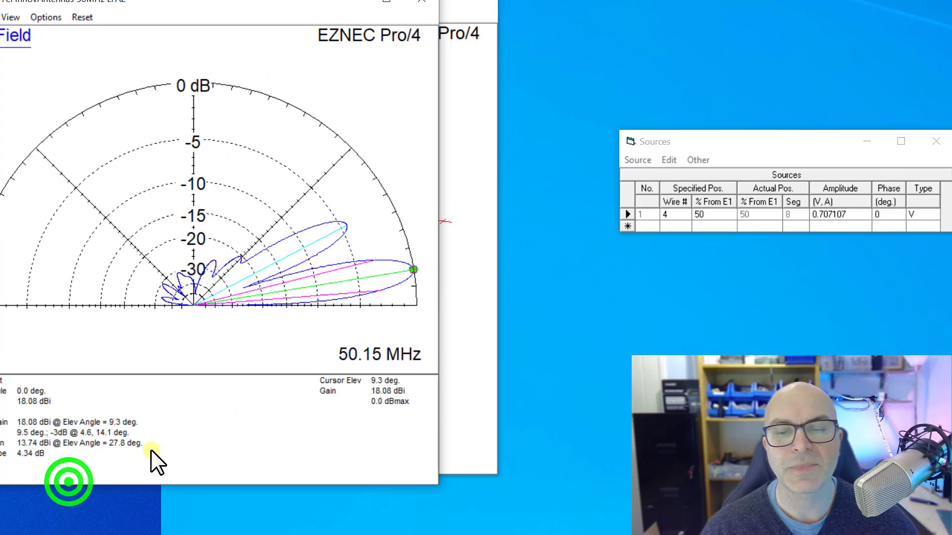
pyautogui.moveTo(285, 295)
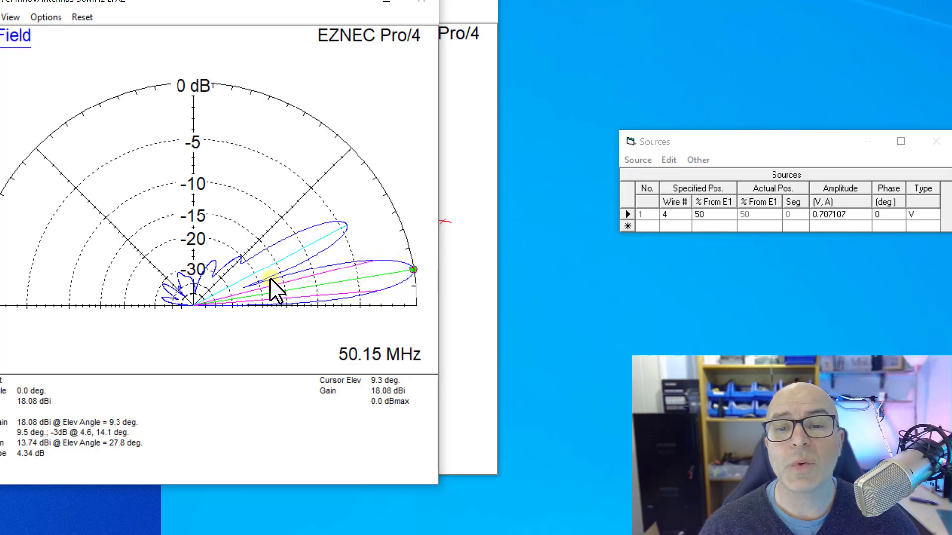
pyautogui.moveTo(246, 447)
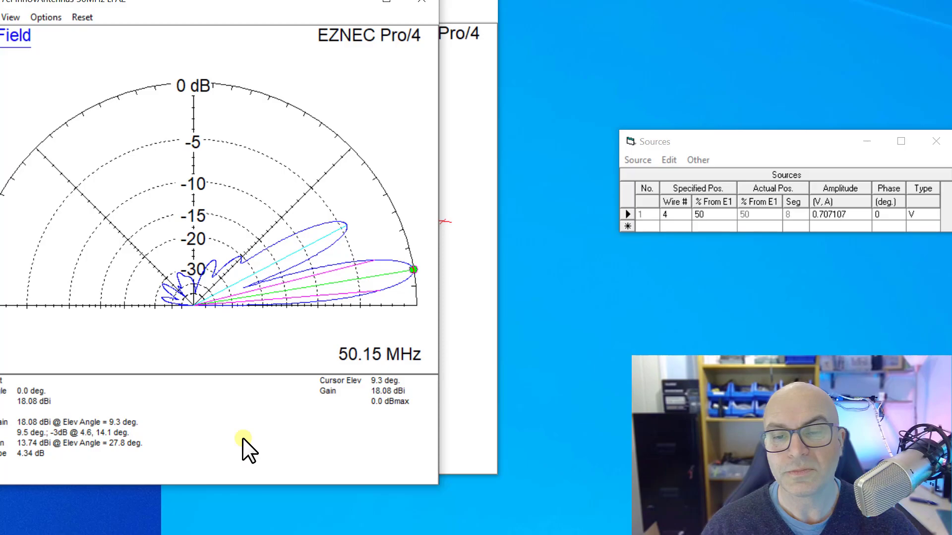
pyautogui.moveTo(297, 351)
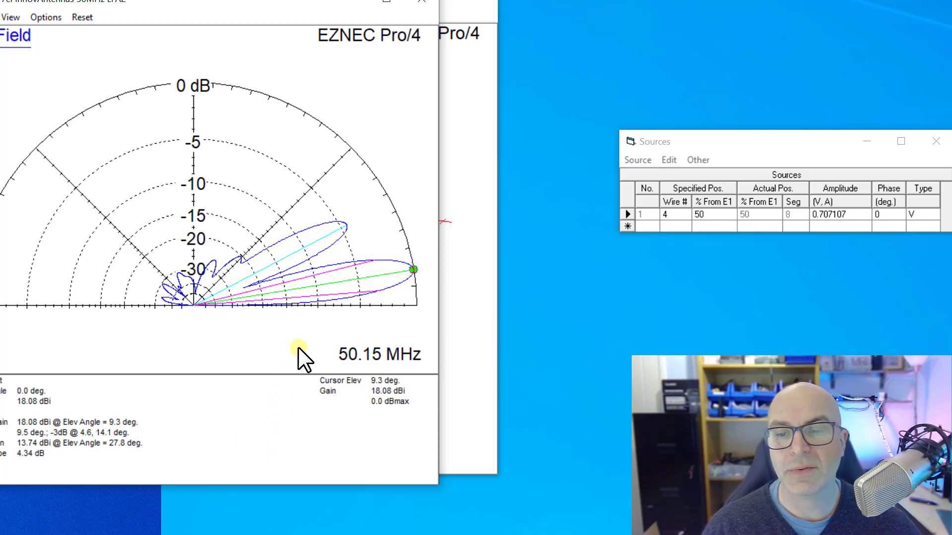
pyautogui.moveTo(382, 265)
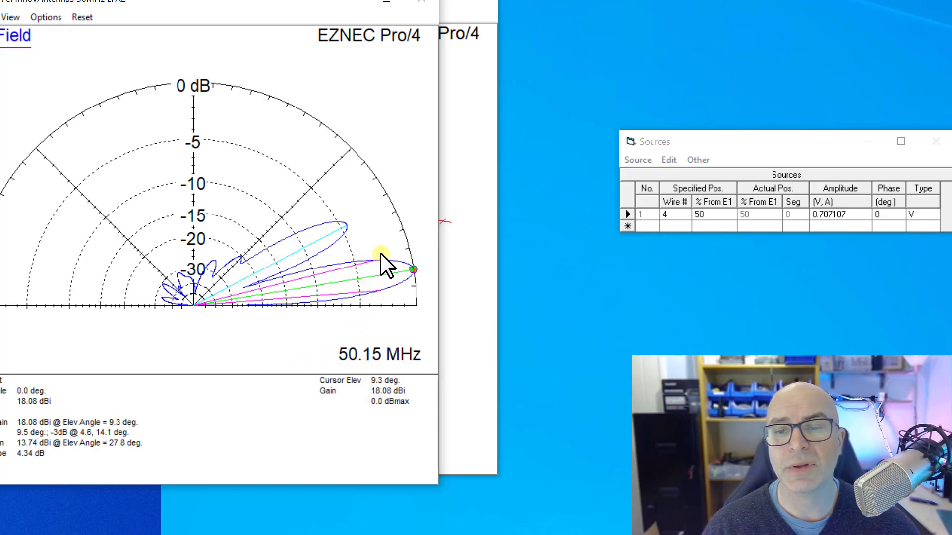
# Step: Read the gain of the 27.8° secondary lobe, then close the single-feed plot
pyautogui.click(348, 225)
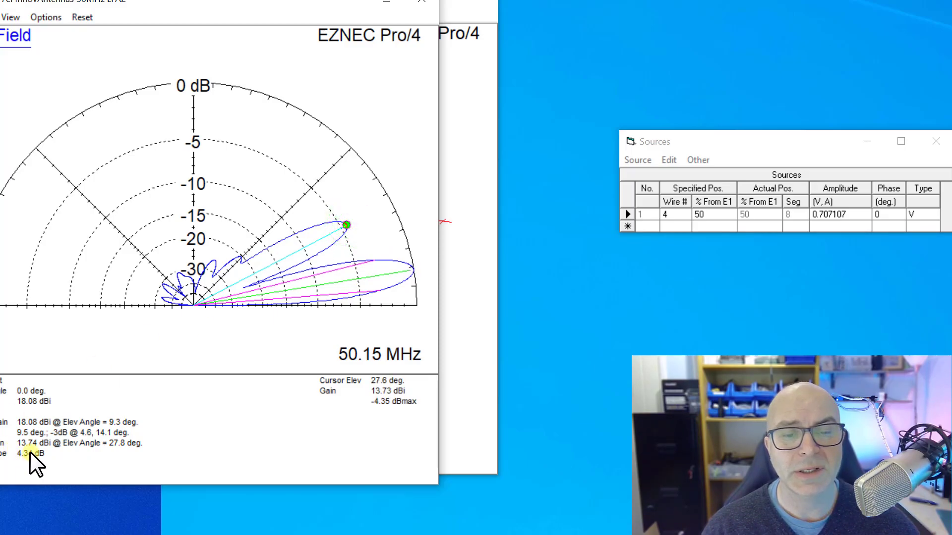
pyautogui.moveTo(349, 403)
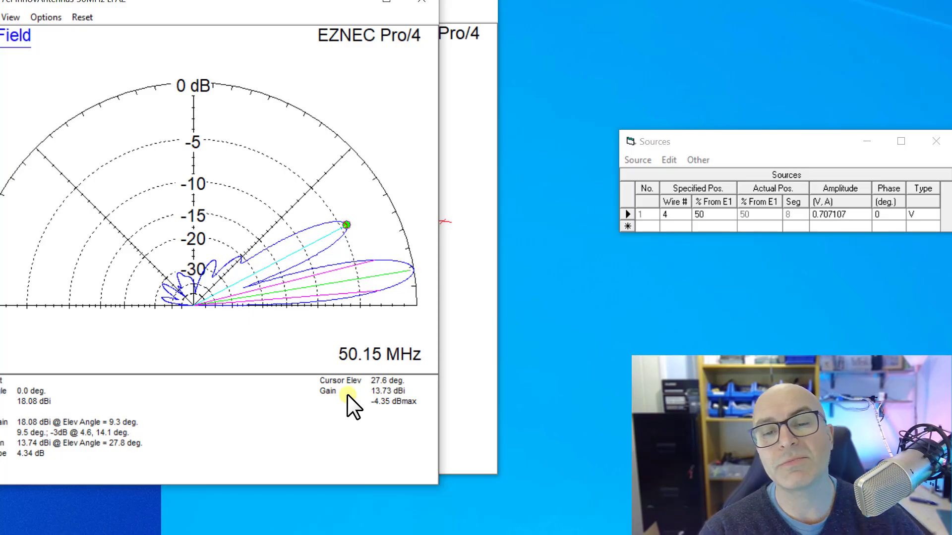
pyautogui.click(669, 160)
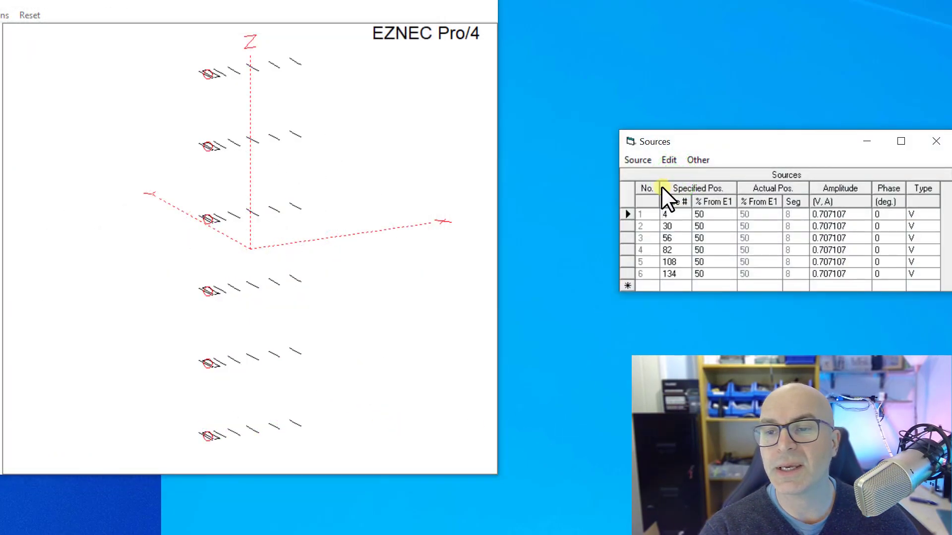
# Step: Delete the upper four sources and confirm, leaving feeds on the bottom two Yagis
pyautogui.click(638, 160)
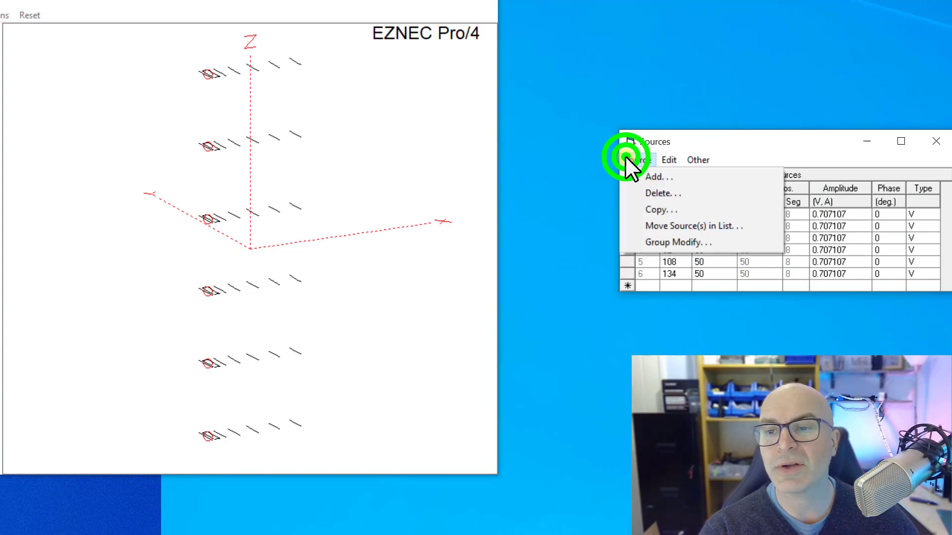
pyautogui.click(662, 193)
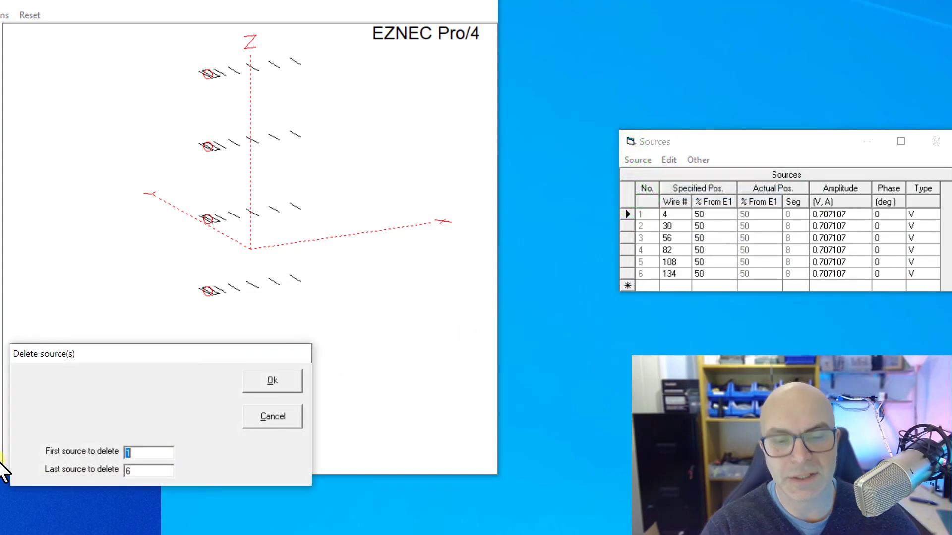
pyautogui.click(272, 381)
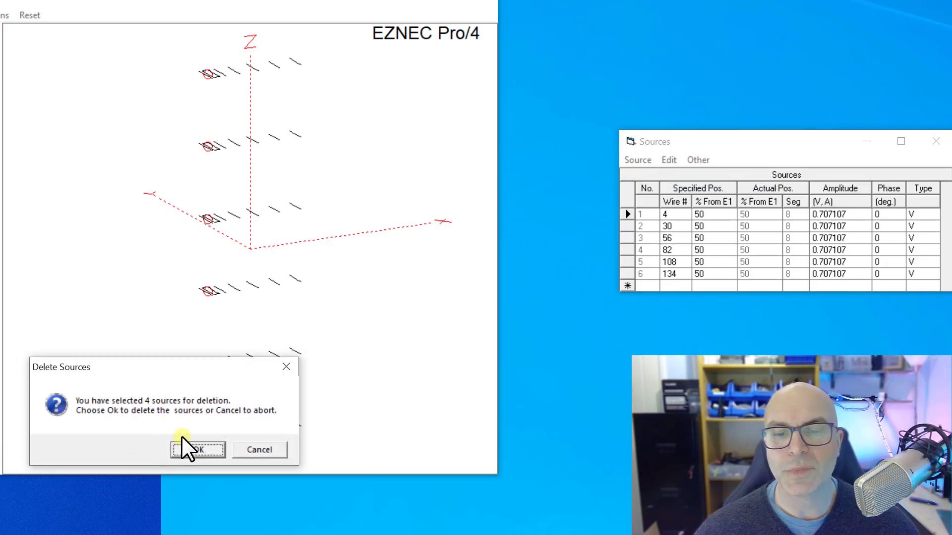
pyautogui.click(197, 450)
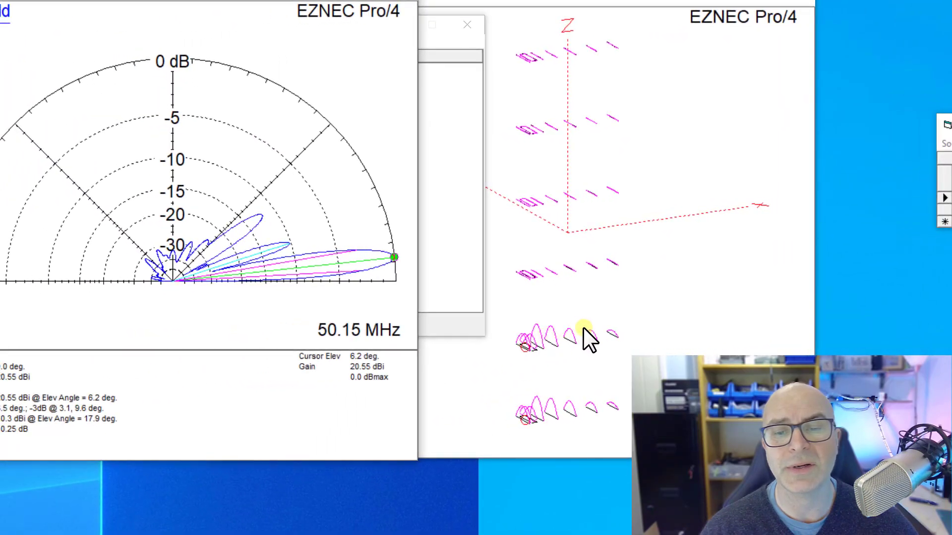
pyautogui.moveTo(531, 355)
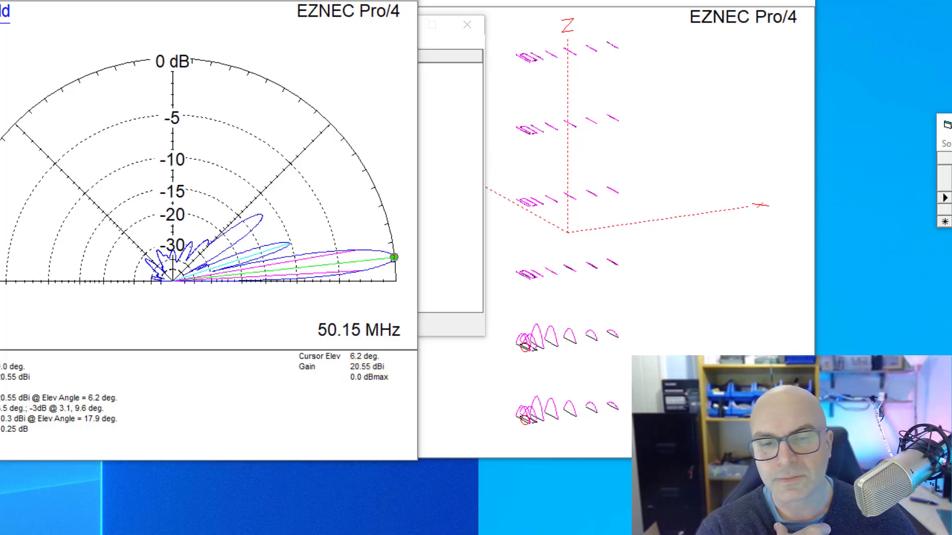
pyautogui.moveTo(536, 49)
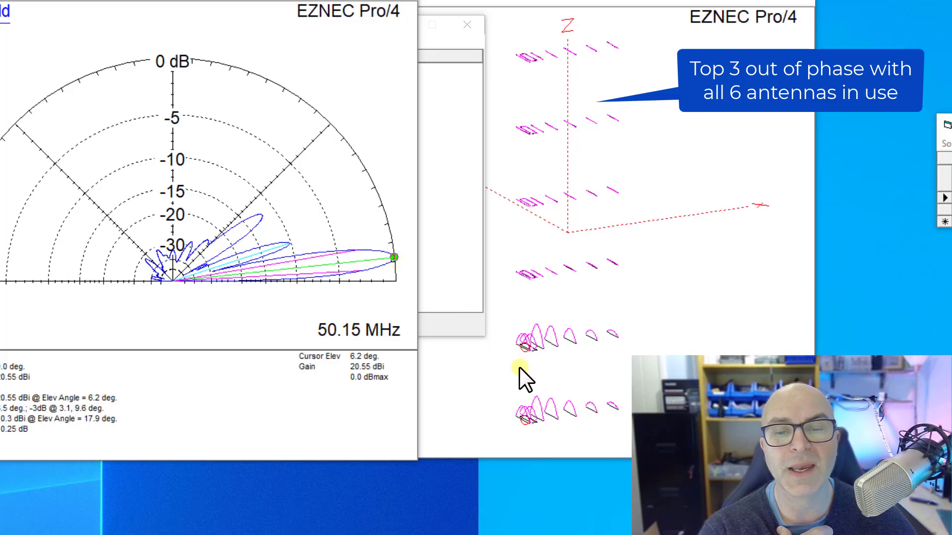
pyautogui.moveTo(449, 255)
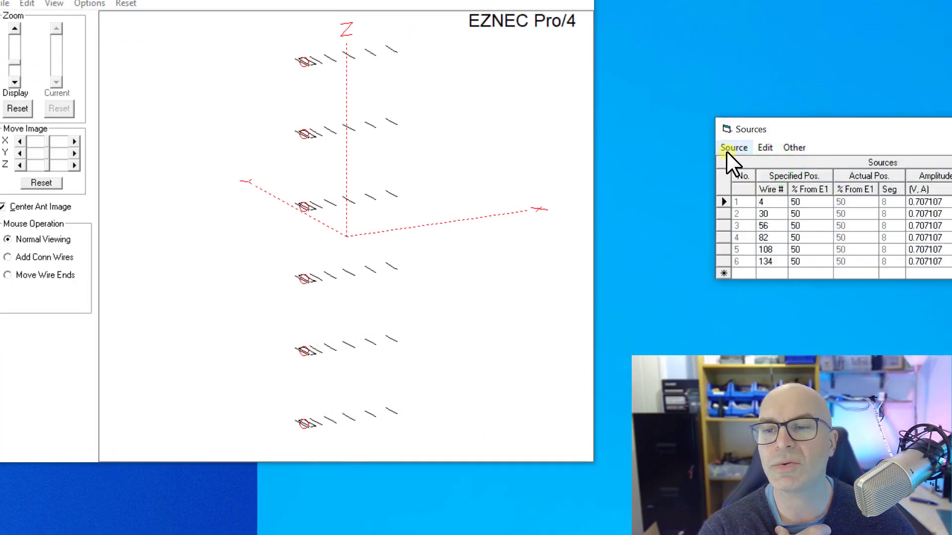
# Step: Delete sources 1–2 and confirm the deletion
pyautogui.click(733, 147)
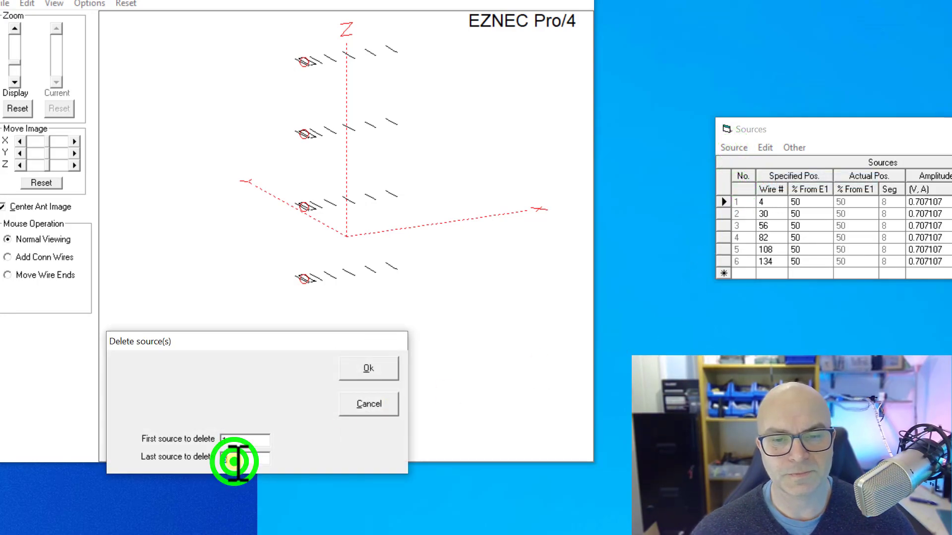
pyautogui.click(368, 368)
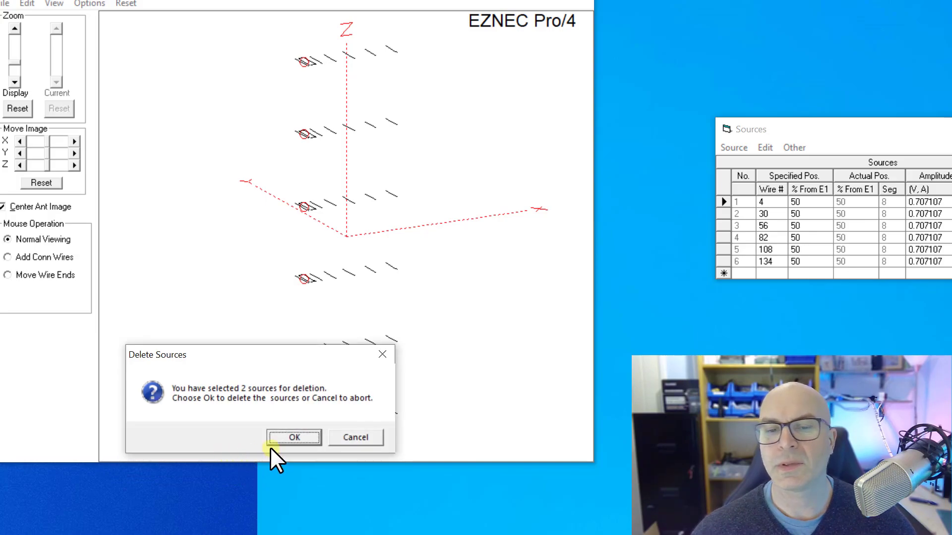
pyautogui.click(294, 438)
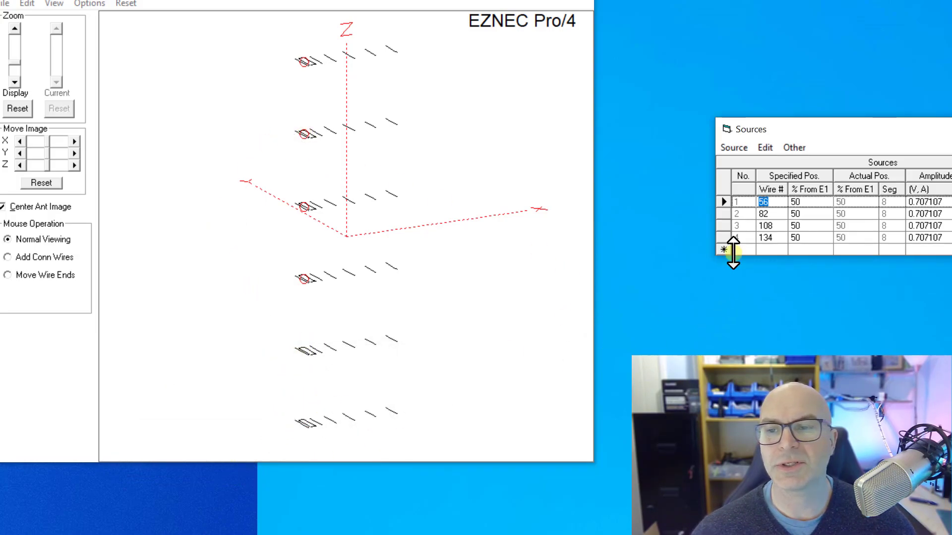
# Step: Delete sources 3–4 and confirm, leaving feeds on wires 56 and 82
pyautogui.click(734, 146)
pyautogui.write('3')
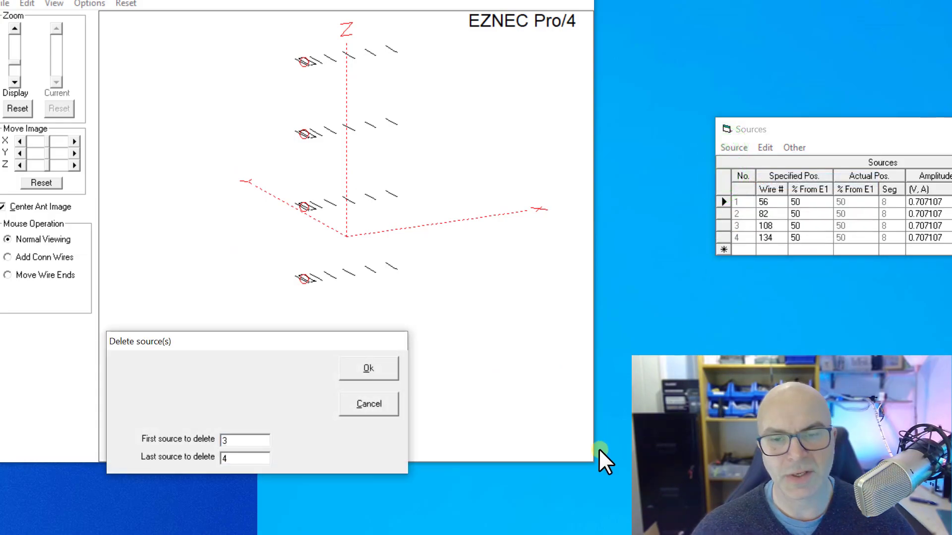
pyautogui.click(368, 368)
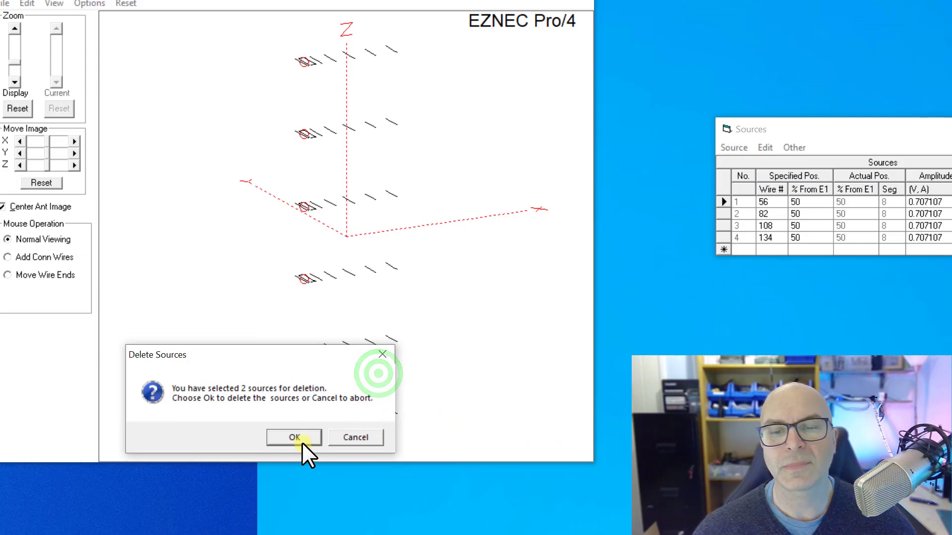
pyautogui.click(294, 437)
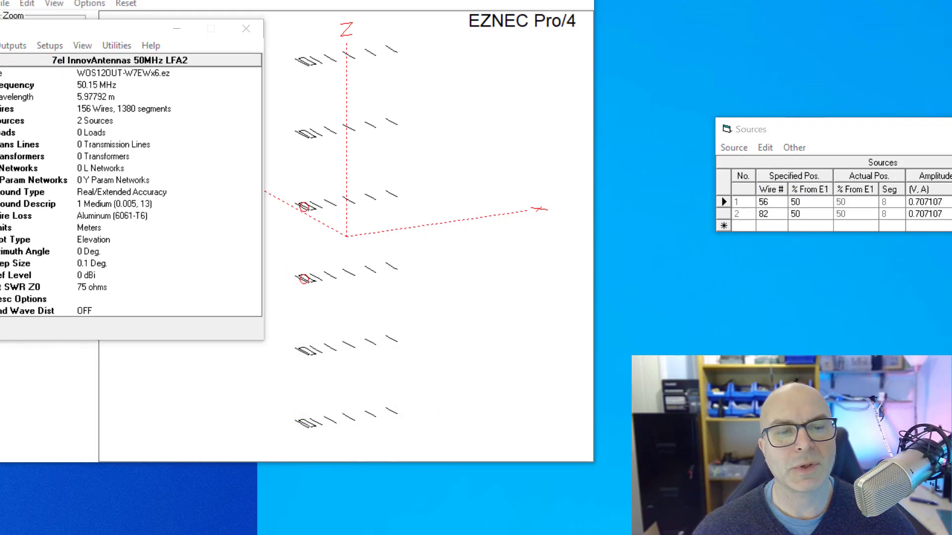
# Step: Calculate the middle-two-fed elevation pattern, peaking at 21.27 dBi at 3.1°
pyautogui.click(338, 62)
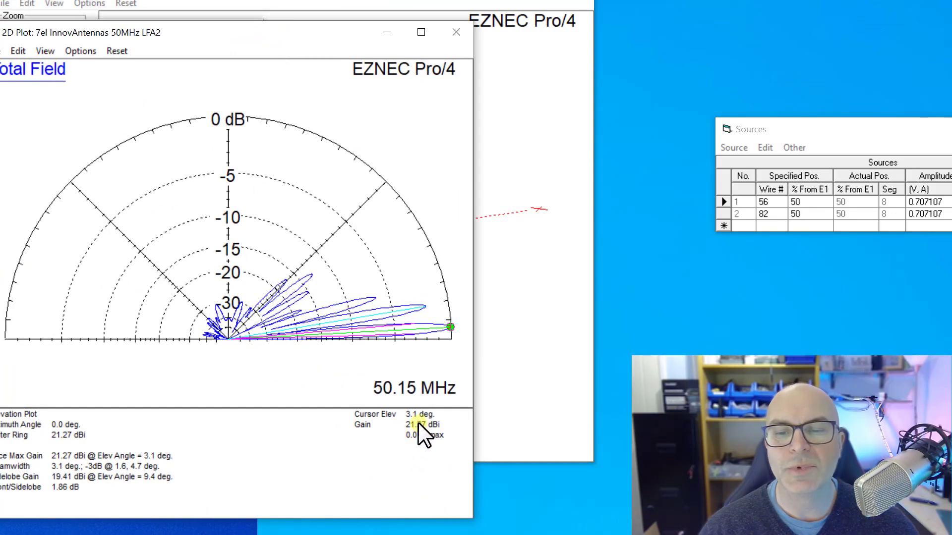
pyautogui.moveTo(403, 434)
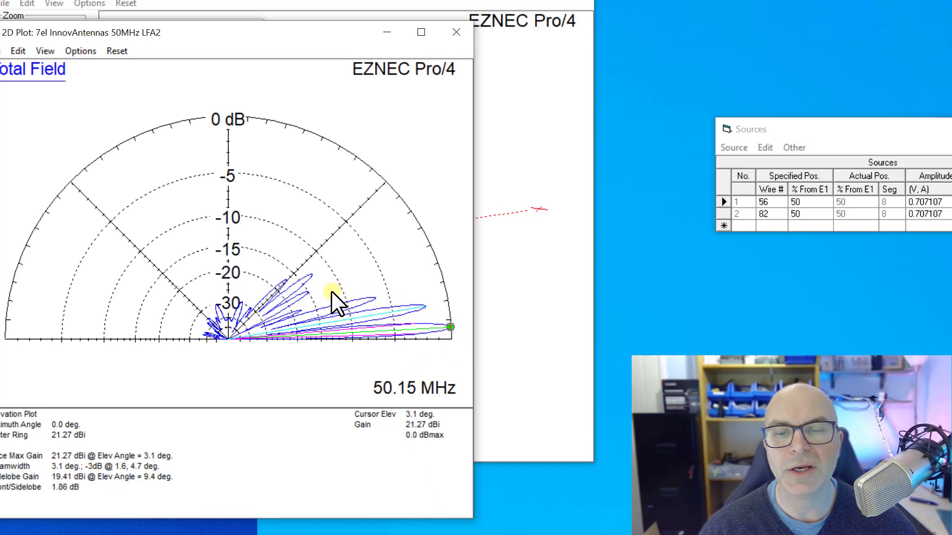
pyautogui.moveTo(373, 373)
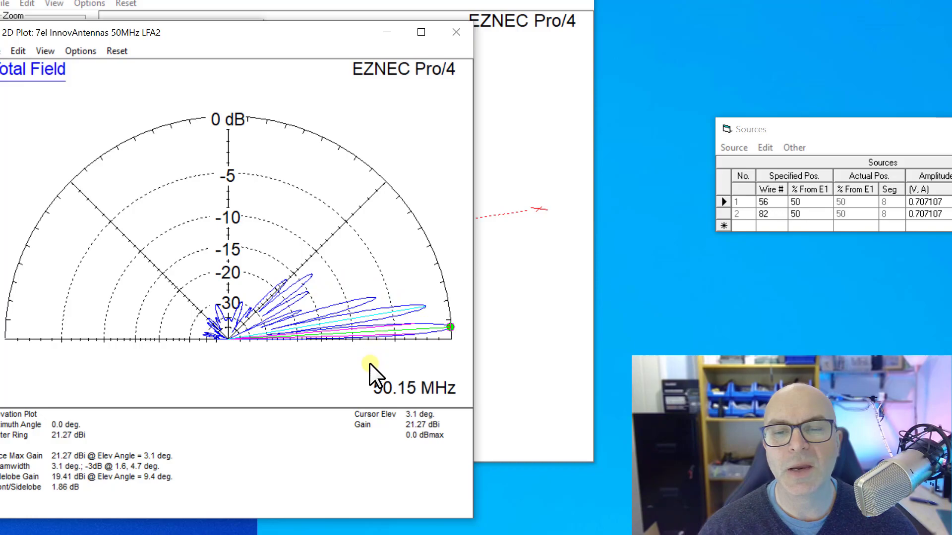
pyautogui.moveTo(228, 140)
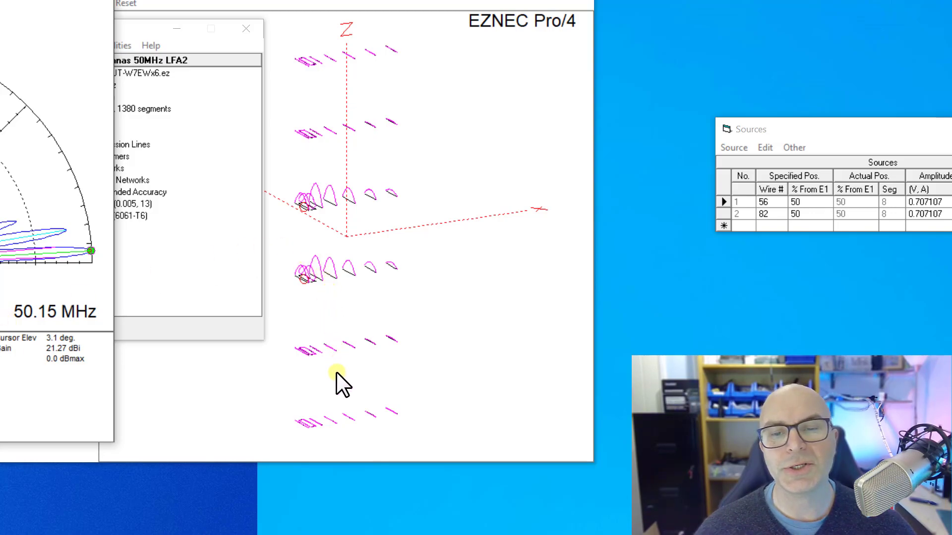
pyautogui.moveTo(334, 249)
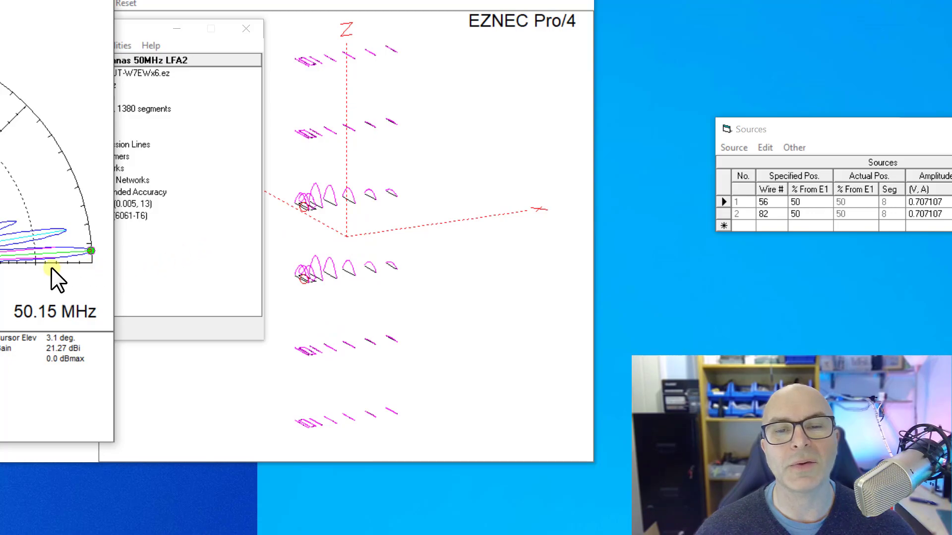
pyautogui.moveTo(75, 264)
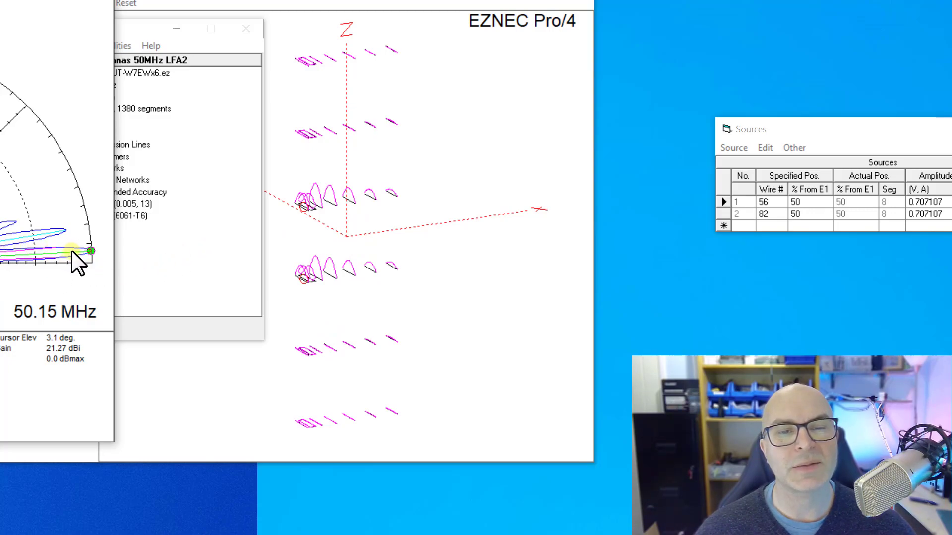
pyautogui.moveTo(303, 355)
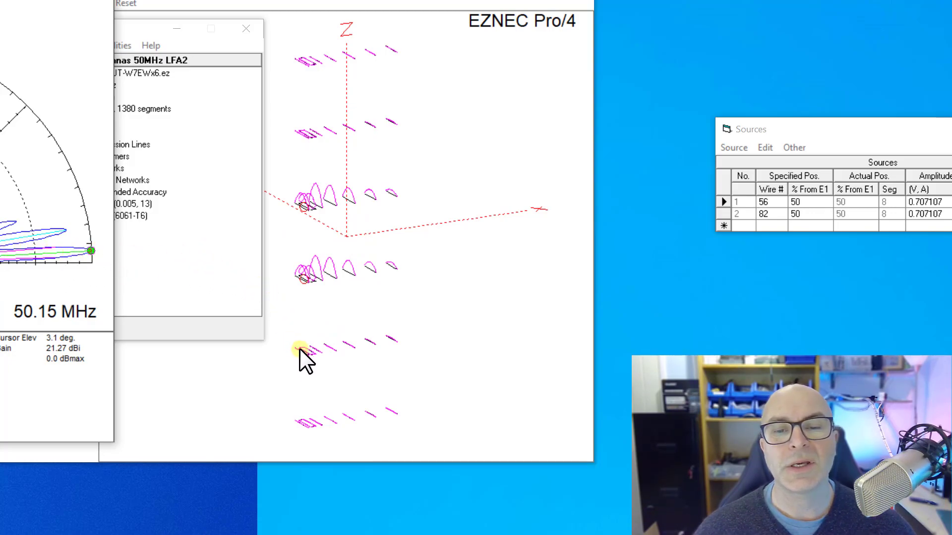
pyautogui.moveTo(119, 262)
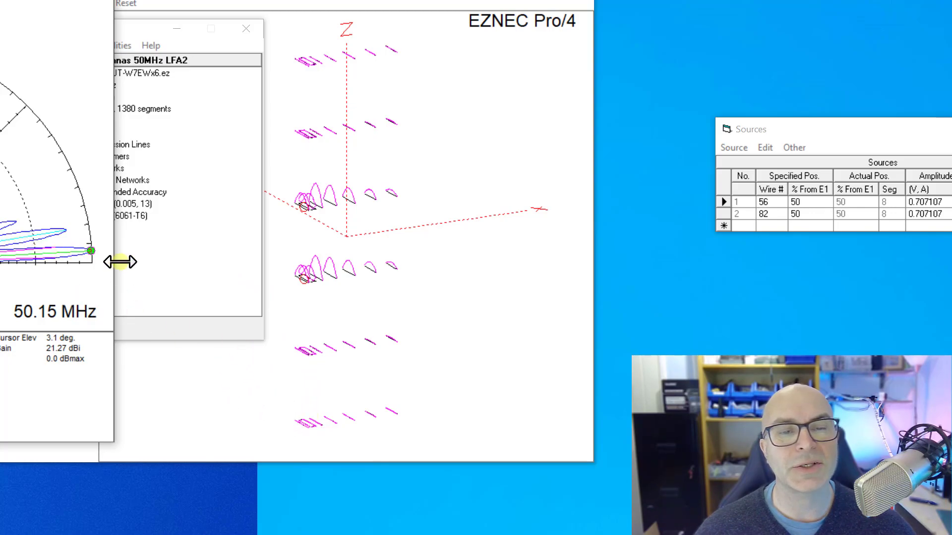
pyautogui.moveTo(325, 264)
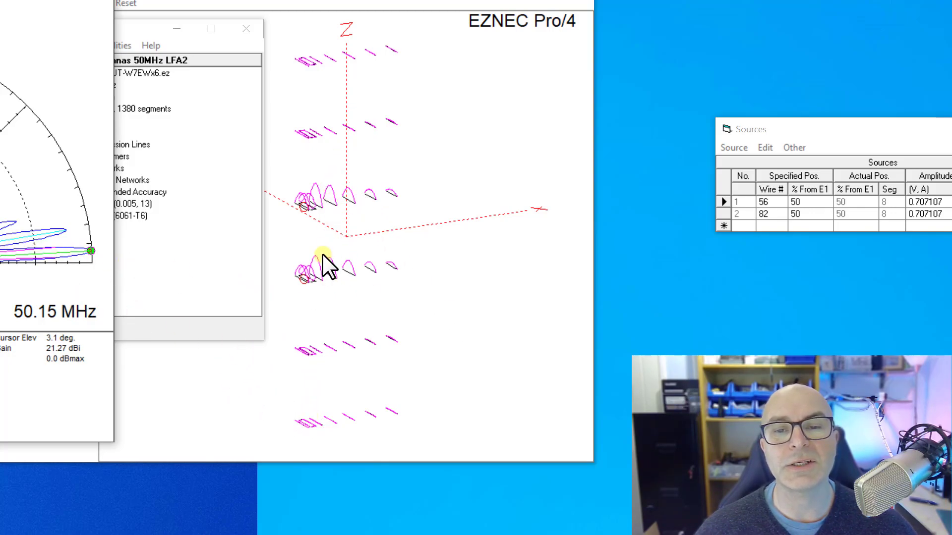
pyautogui.moveTo(279, 176)
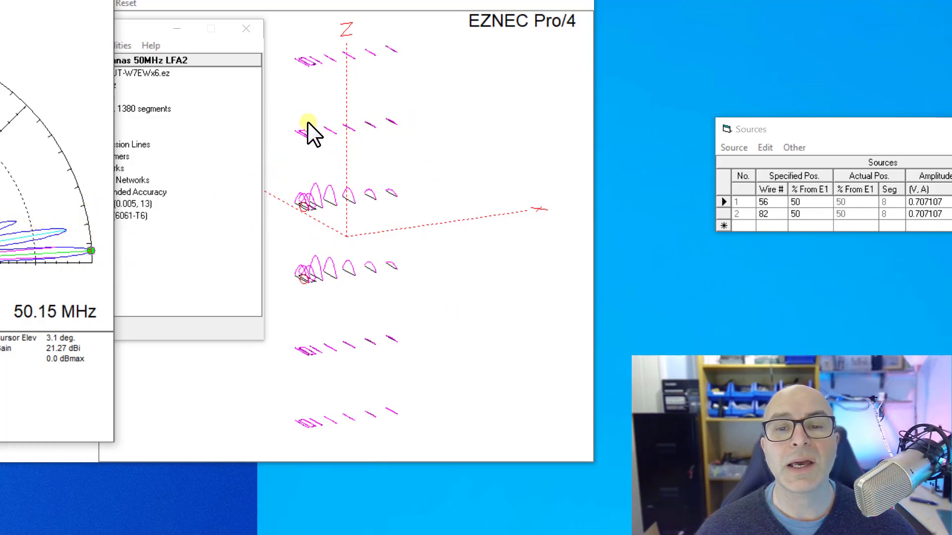
pyautogui.moveTo(9, 258)
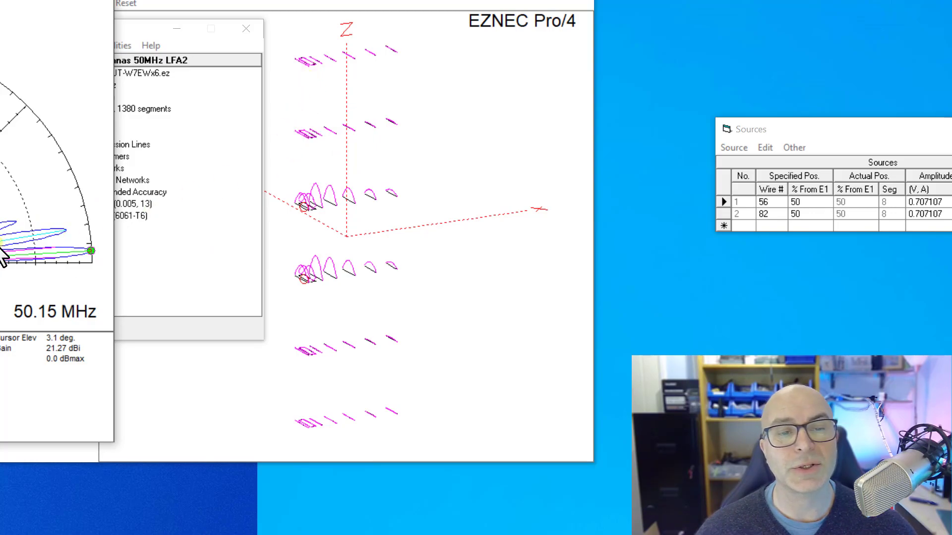
# Step: Undo the source deletions to get six sources back, then delete sources 1 through 4
pyautogui.click(764, 147)
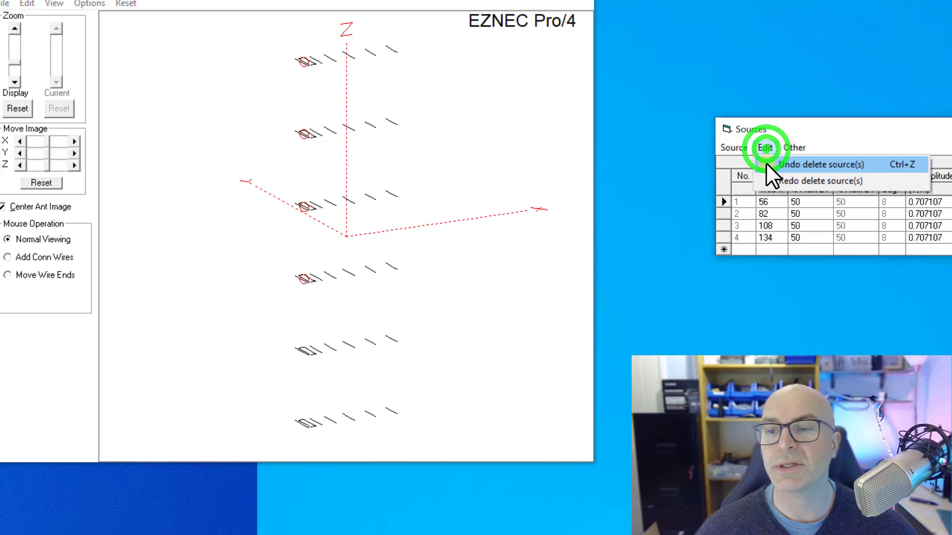
pyautogui.click(819, 164)
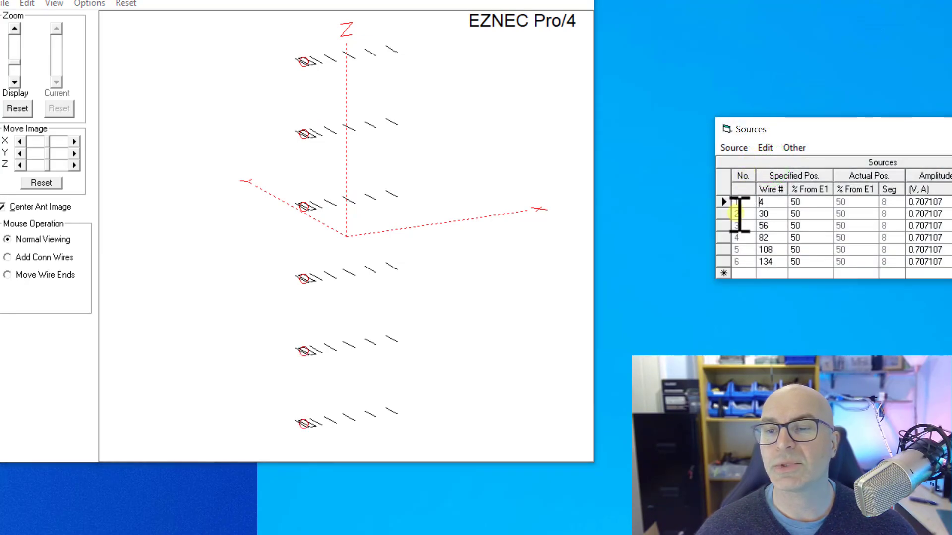
pyautogui.click(734, 148)
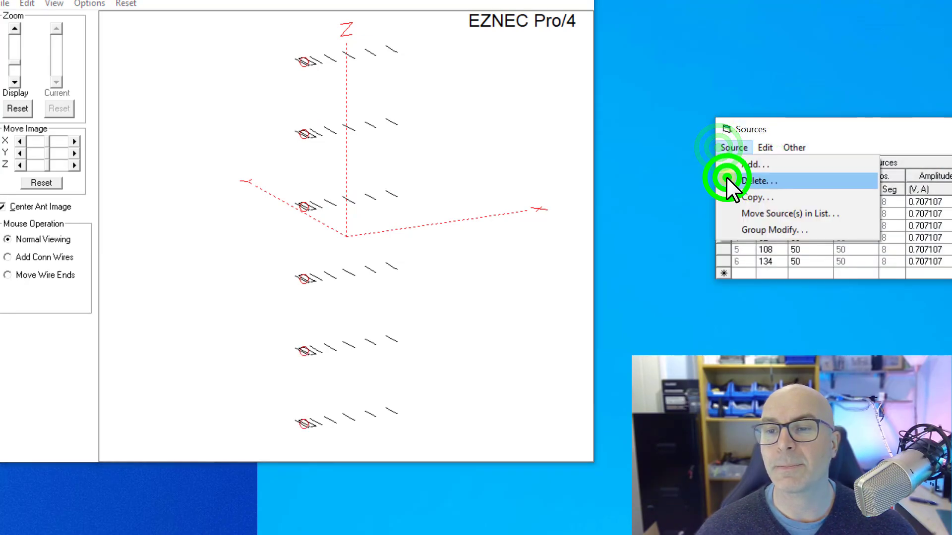
pyautogui.click(755, 181)
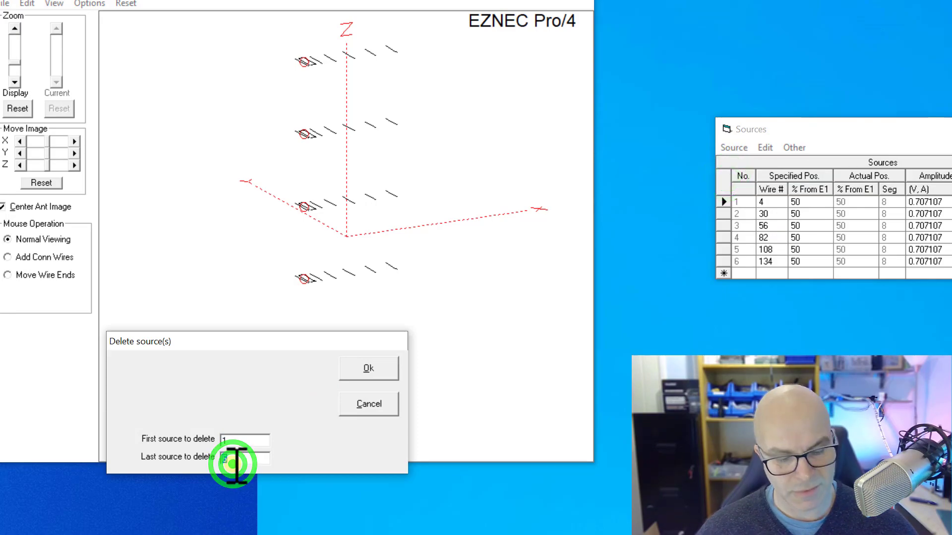
pyautogui.click(368, 368)
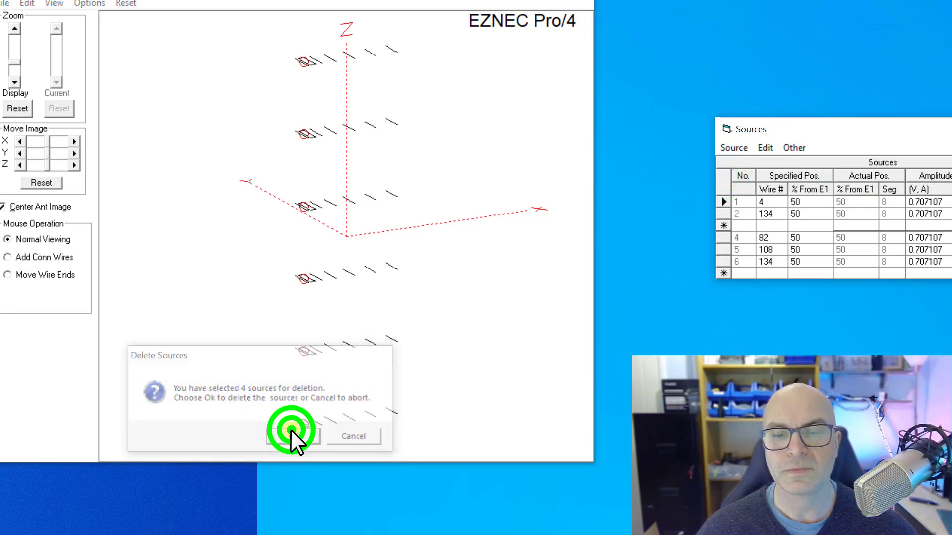
pyautogui.click(293, 436)
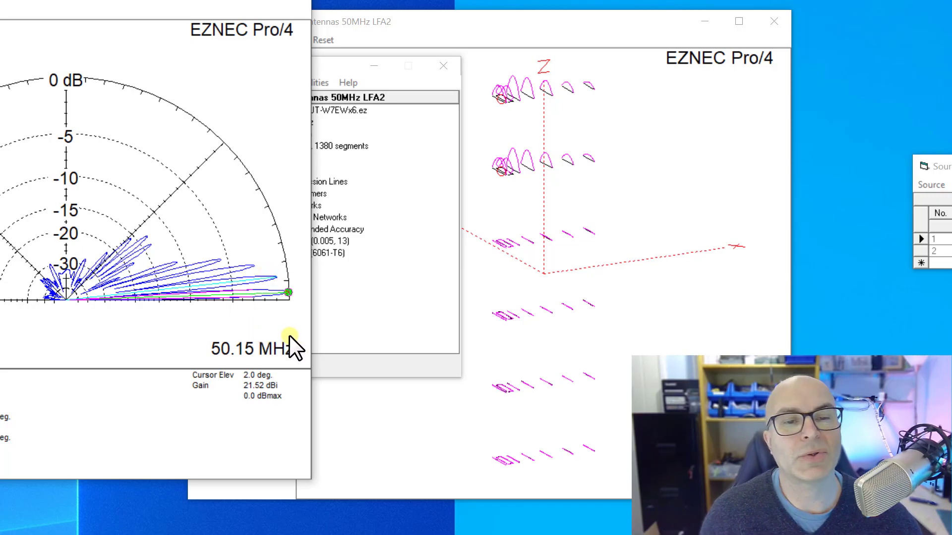
pyautogui.moveTo(357, 226)
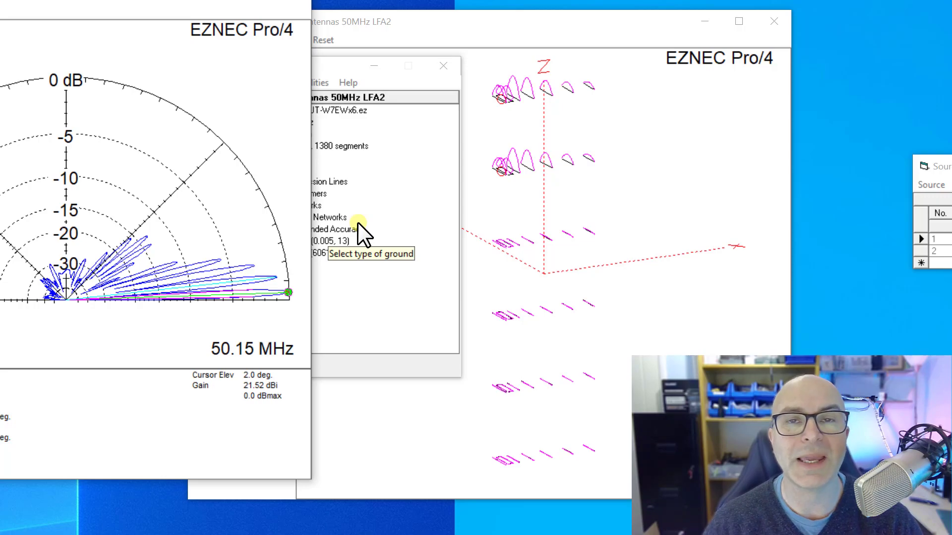
pyautogui.moveTo(248, 170)
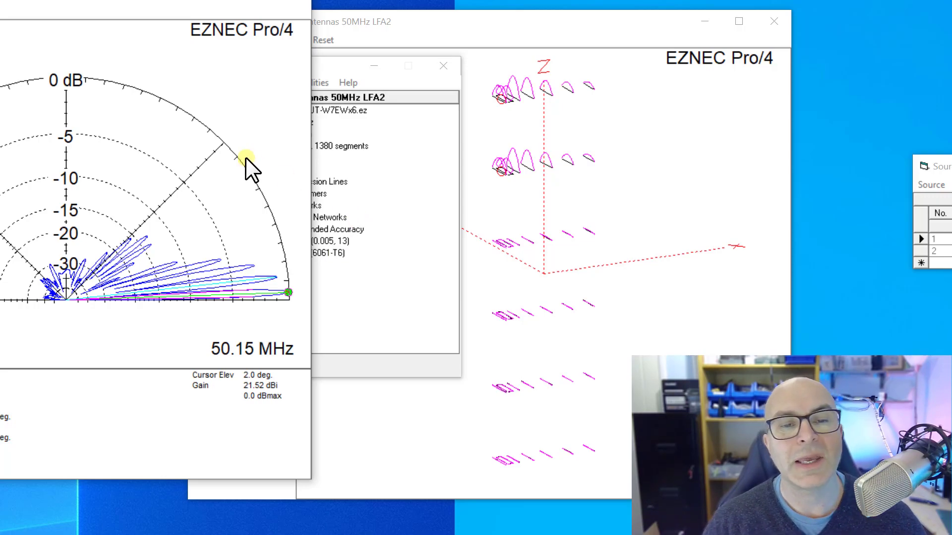
pyautogui.moveTo(246, 282)
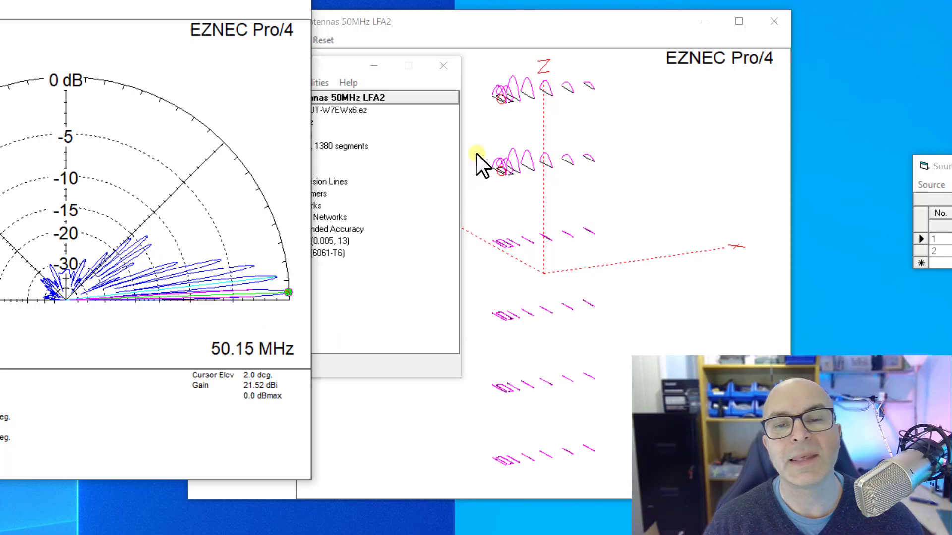
pyautogui.moveTo(504, 203)
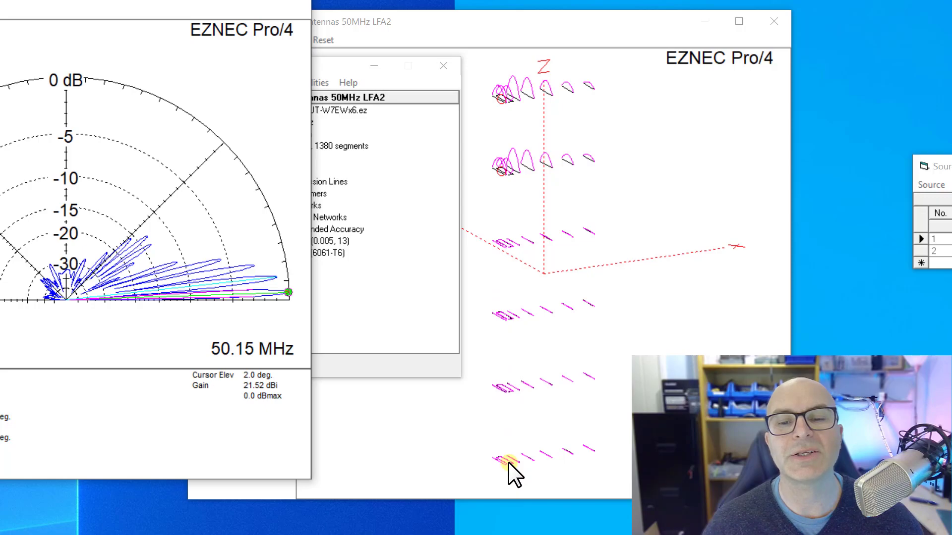
pyautogui.moveTo(510, 458)
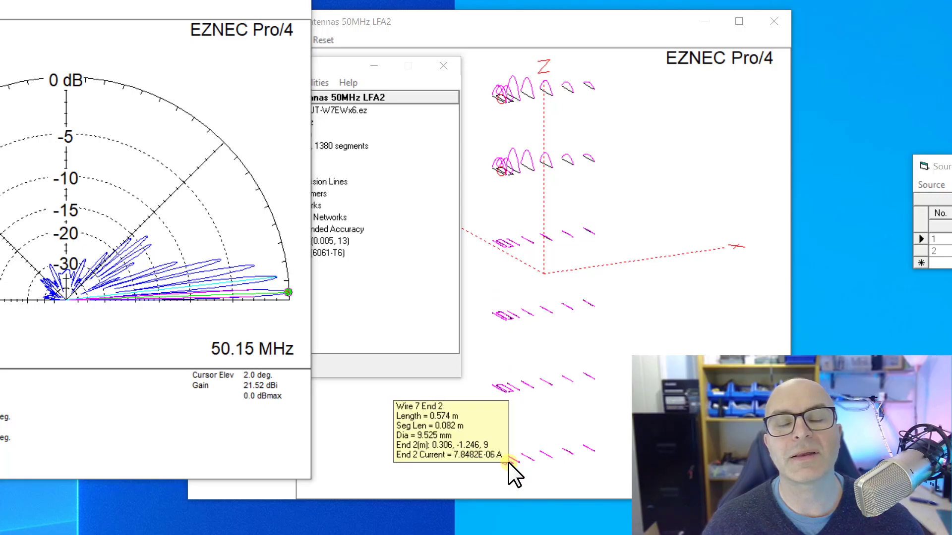
pyautogui.moveTo(297, 288)
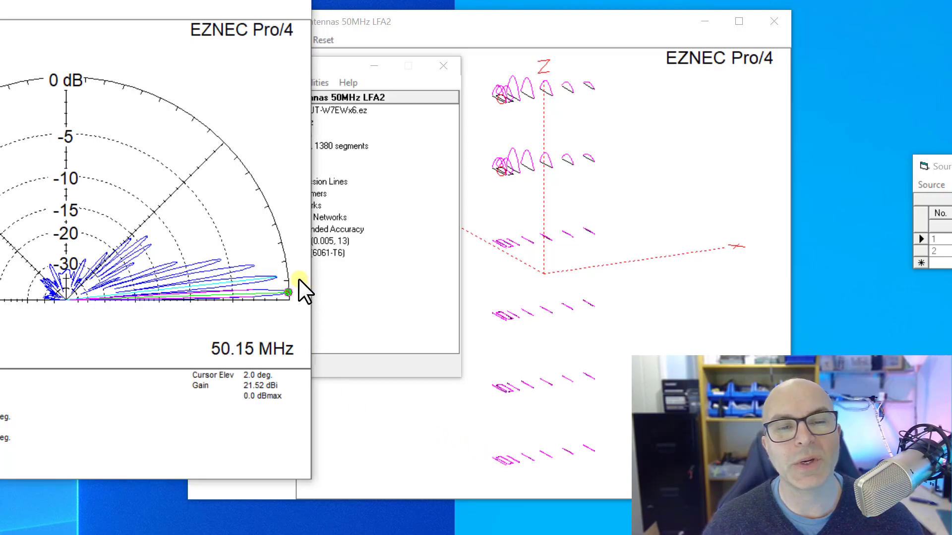
pyautogui.moveTo(501, 452)
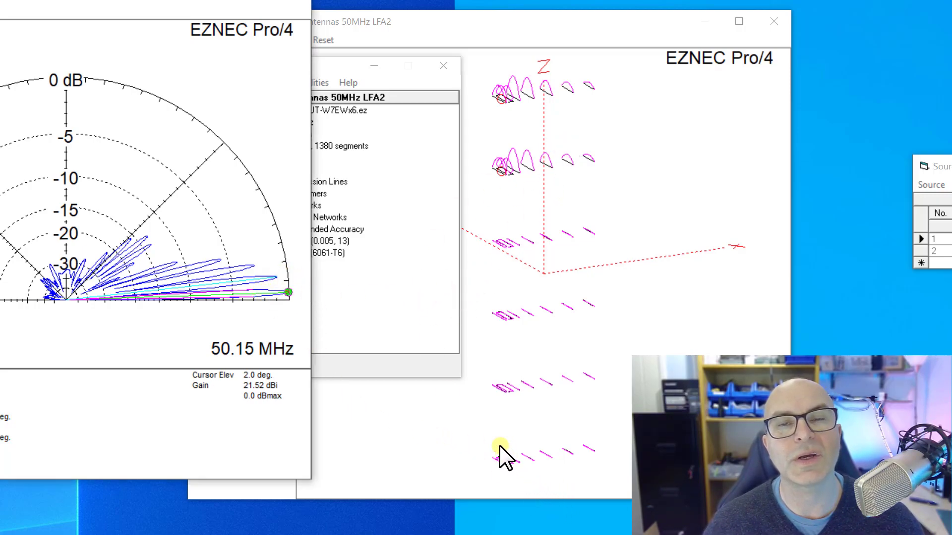
pyautogui.moveTo(286, 295)
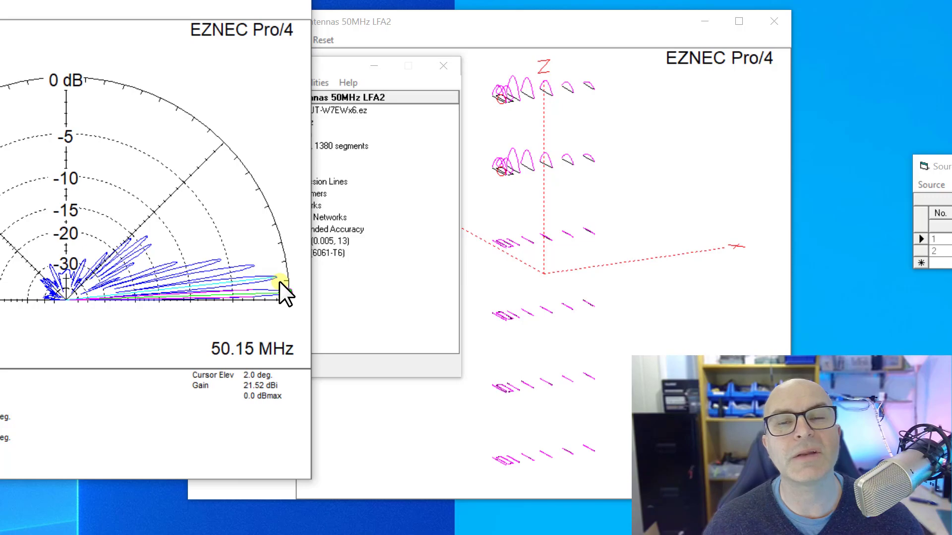
pyautogui.moveTo(425, 219)
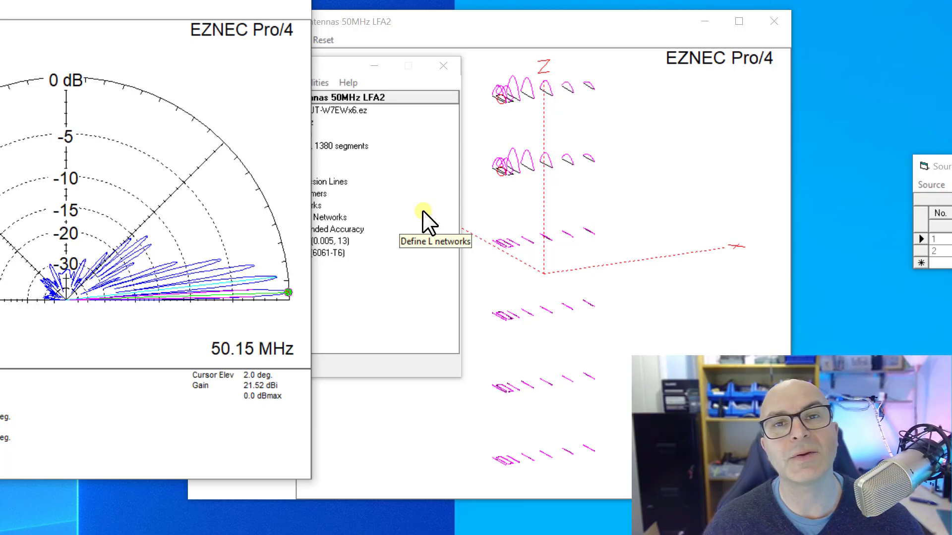
pyautogui.moveTo(365, 334)
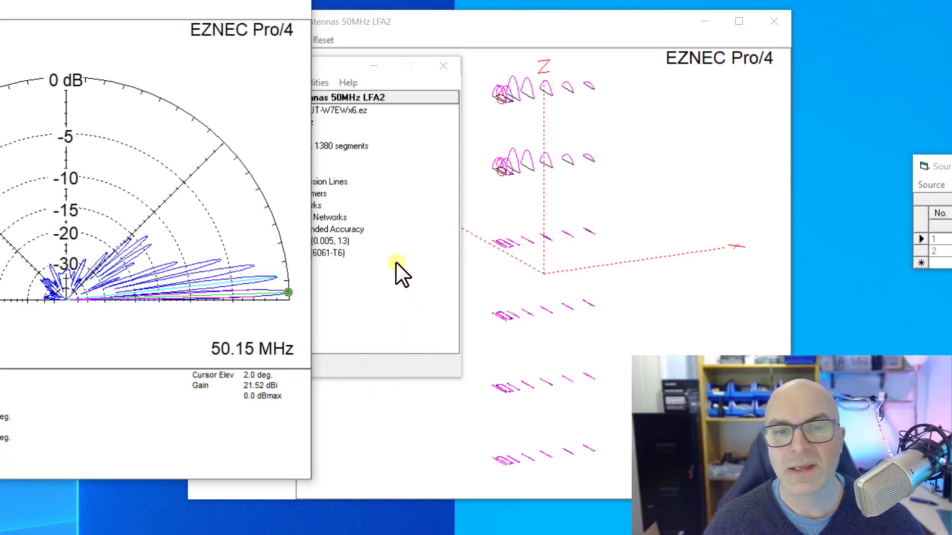
pyautogui.moveTo(355, 364)
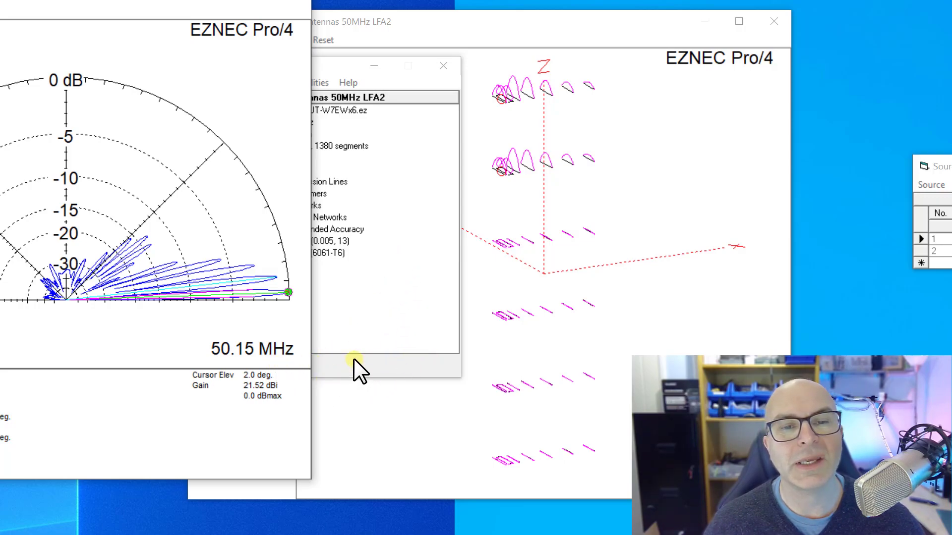
pyautogui.moveTo(471, 373)
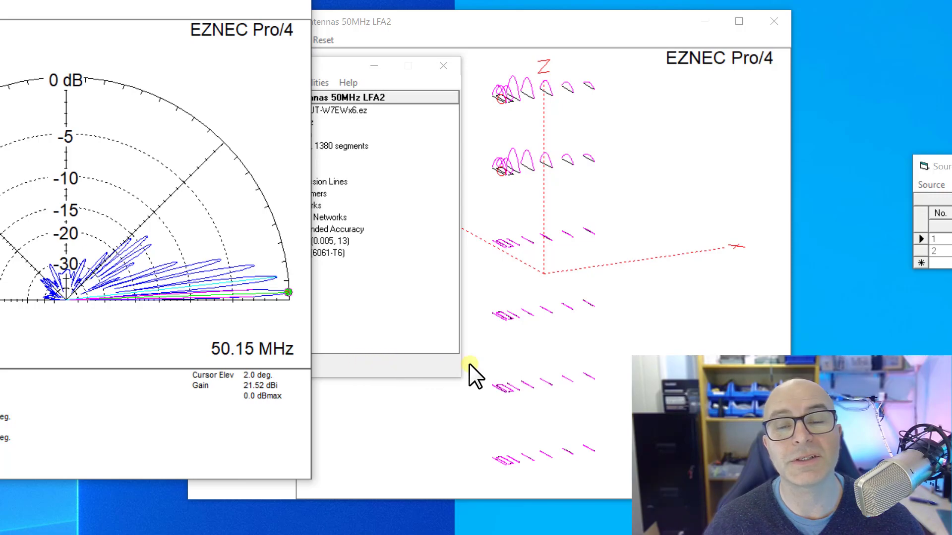
pyautogui.moveTo(494, 379)
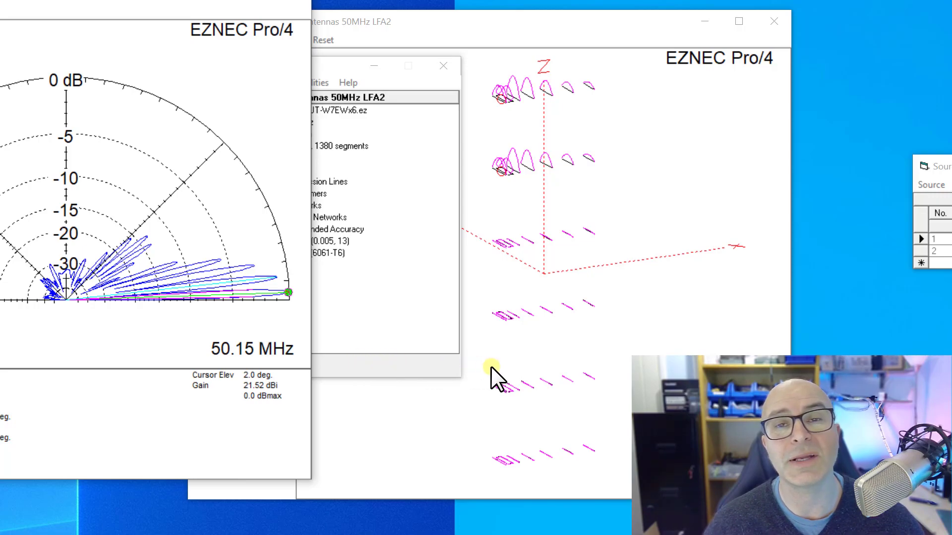